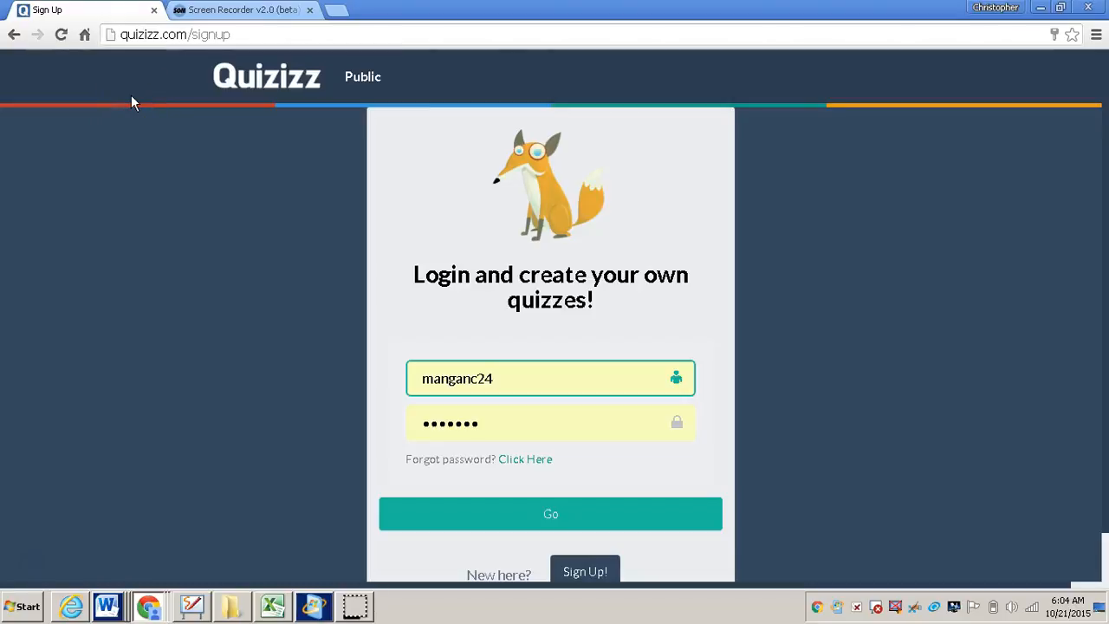
pyautogui.moveTo(134, 74)
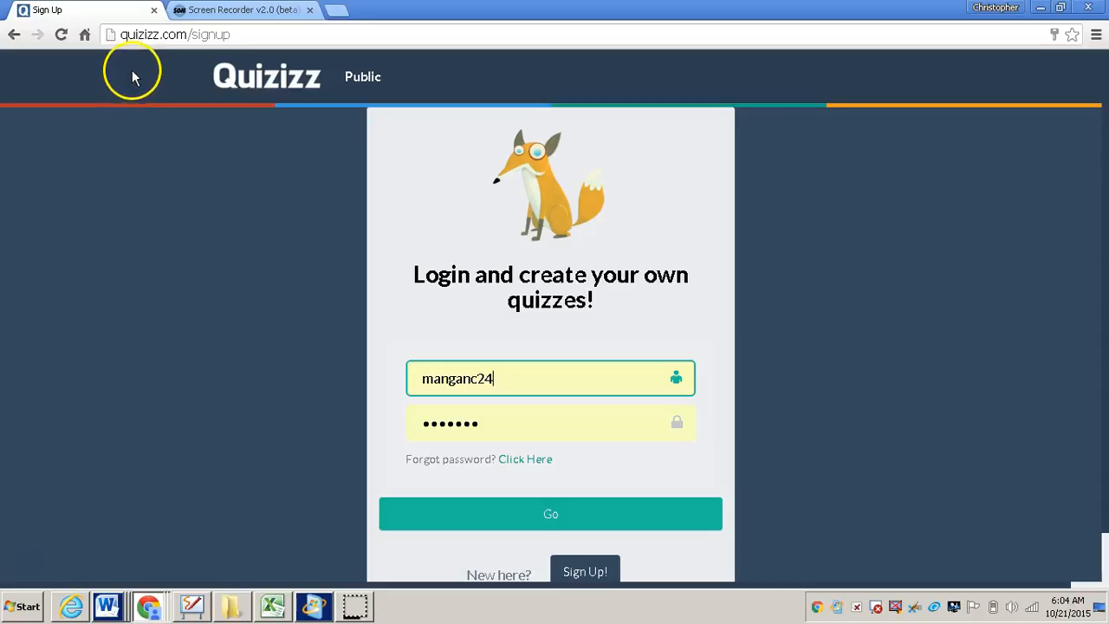
pyautogui.moveTo(180, 60)
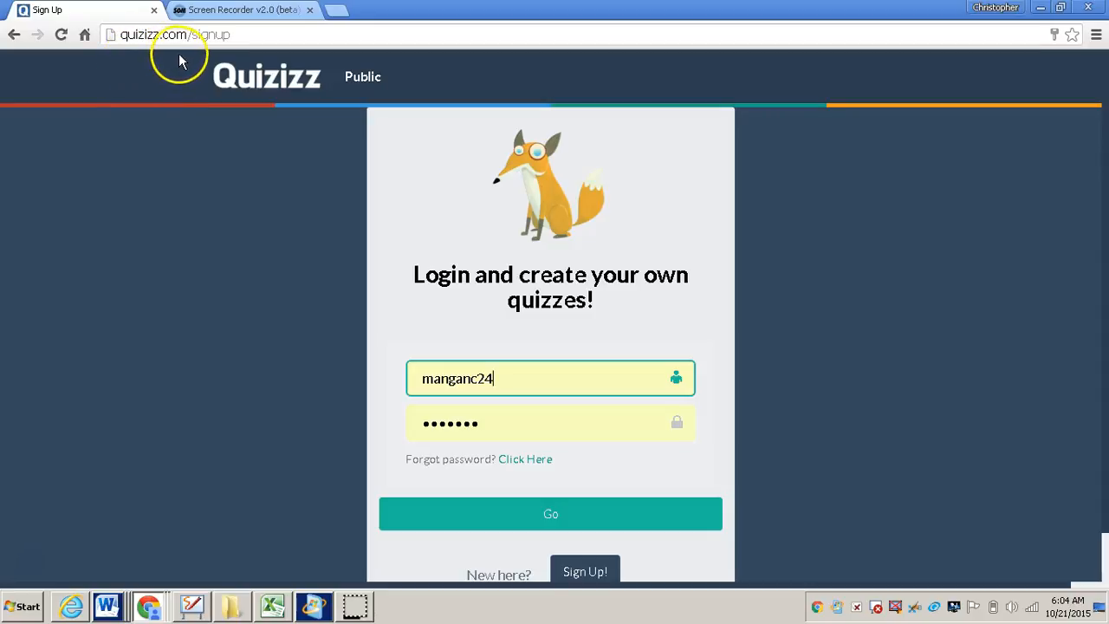
pyautogui.moveTo(702, 200)
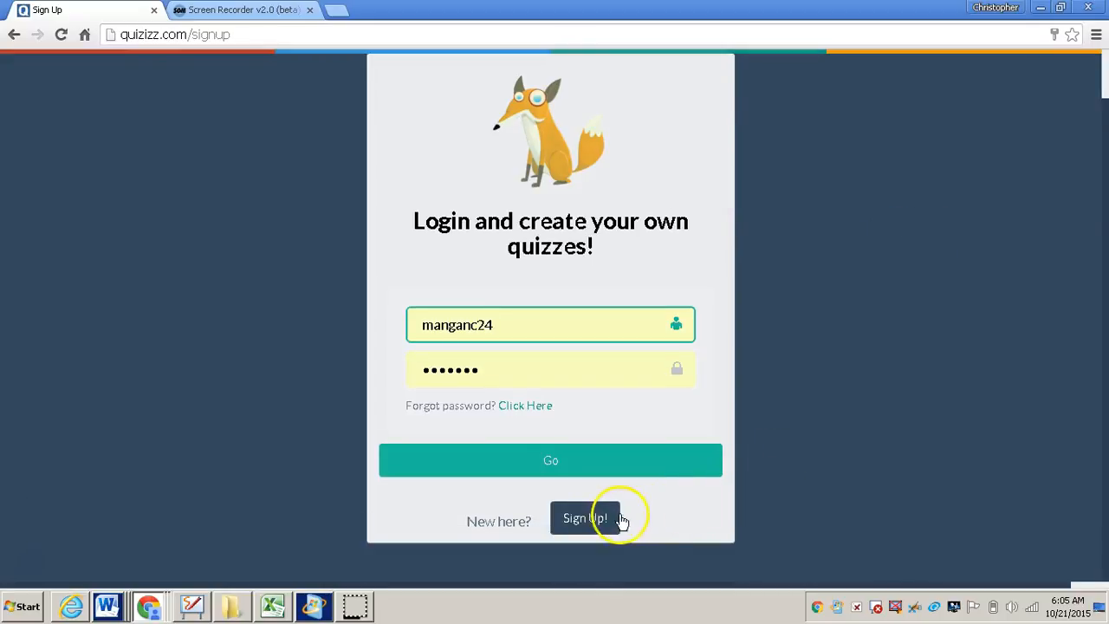
pyautogui.moveTo(796, 510)
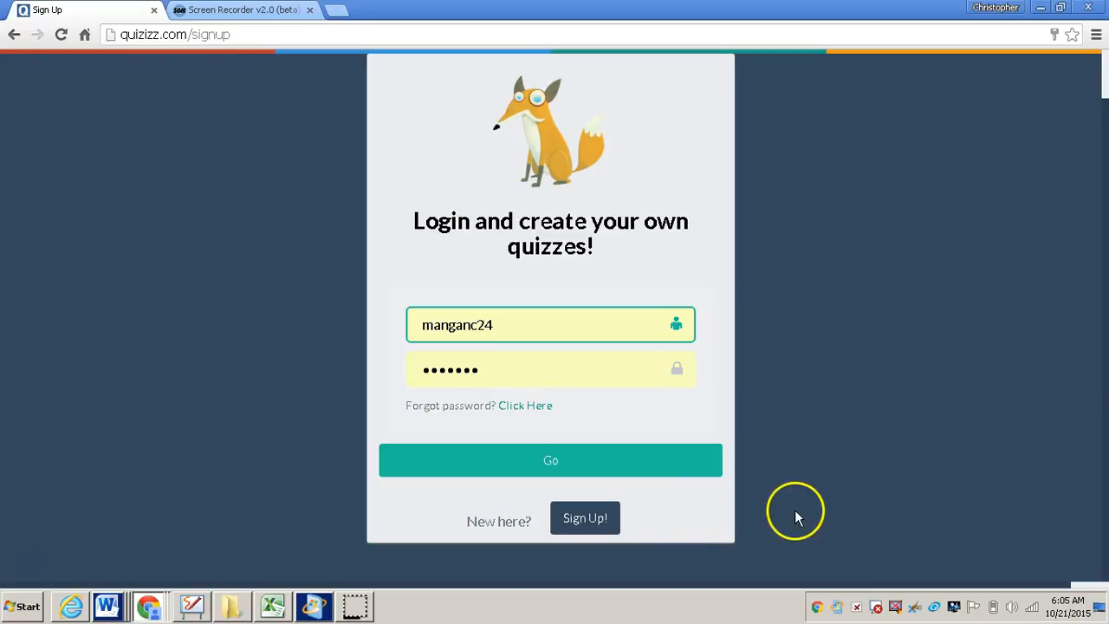
pyautogui.moveTo(772, 419)
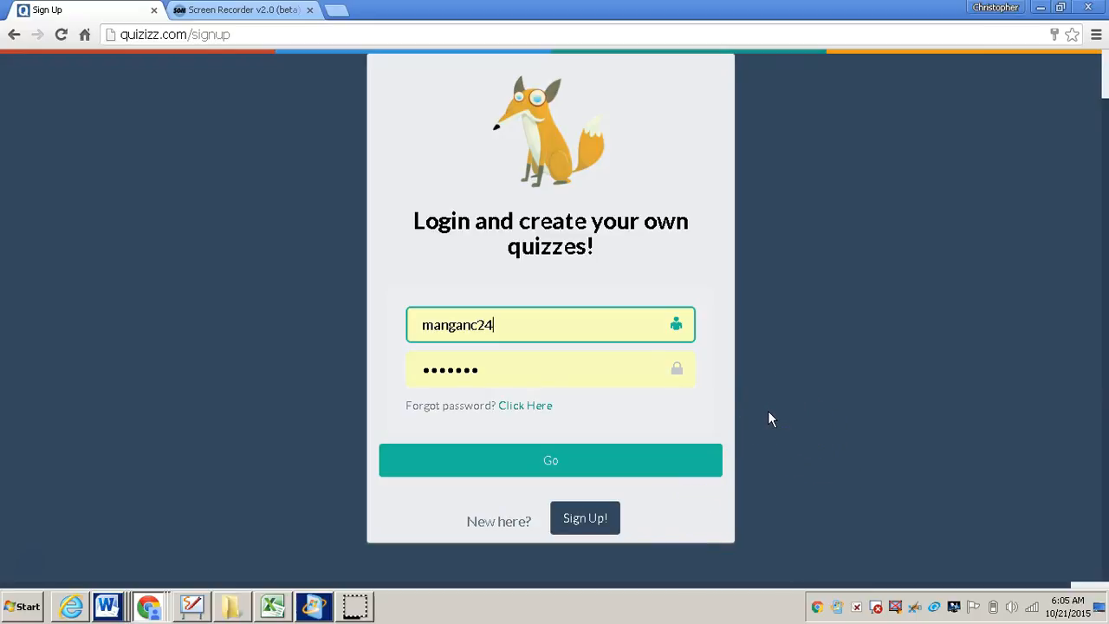
# Step: Submit the pre-filled Quizizz login credentials to reach the quiz dashboard
pyautogui.click(550, 460)
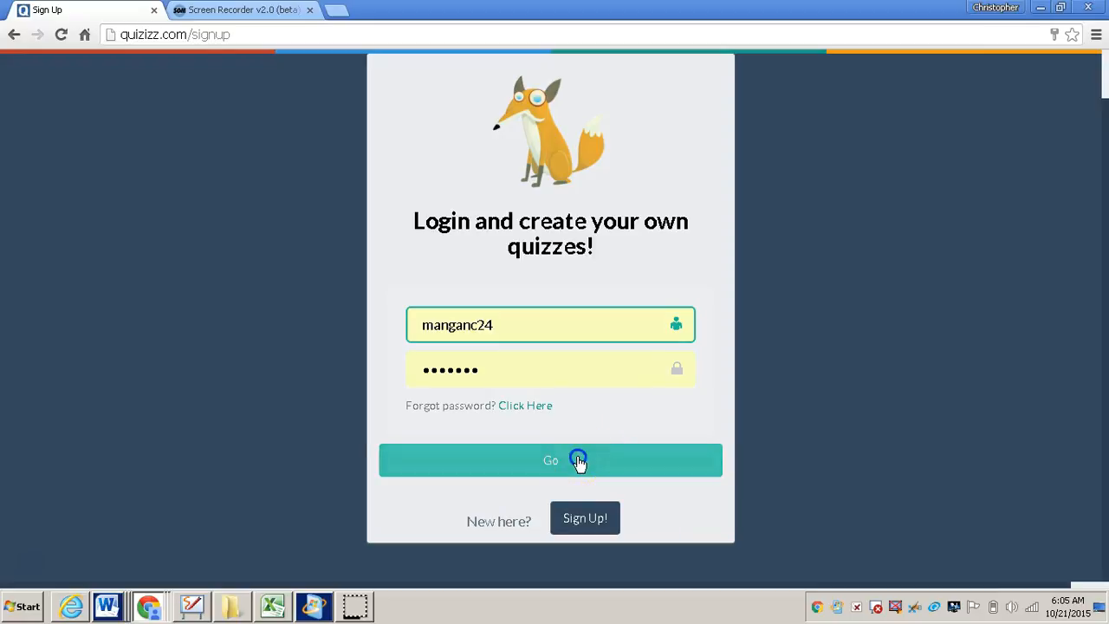
pyautogui.click(550, 460)
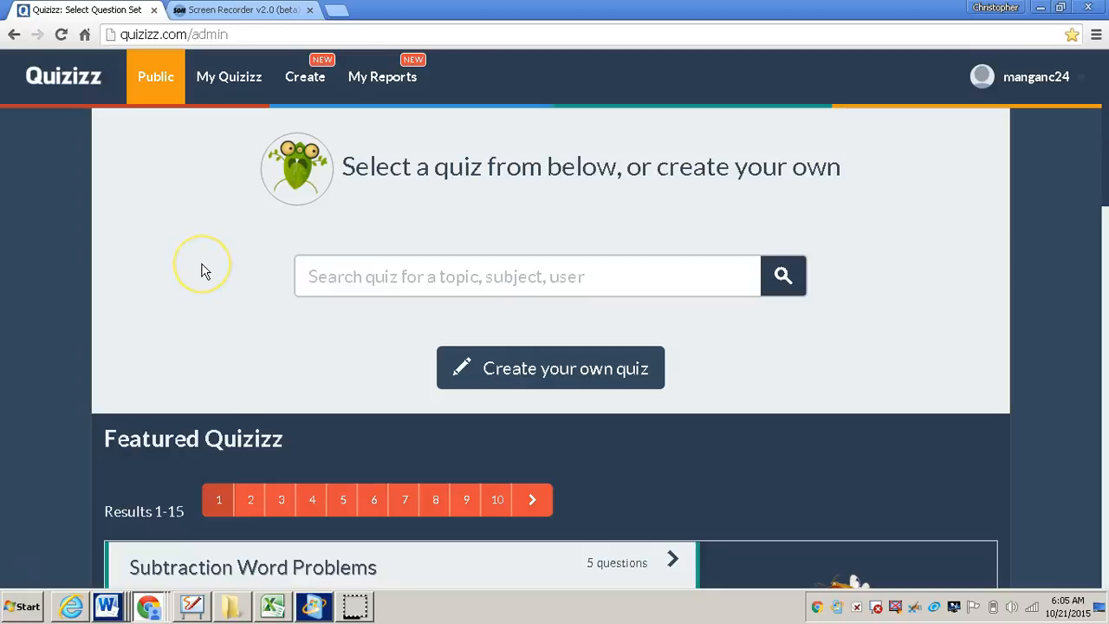
pyautogui.moveTo(205, 270)
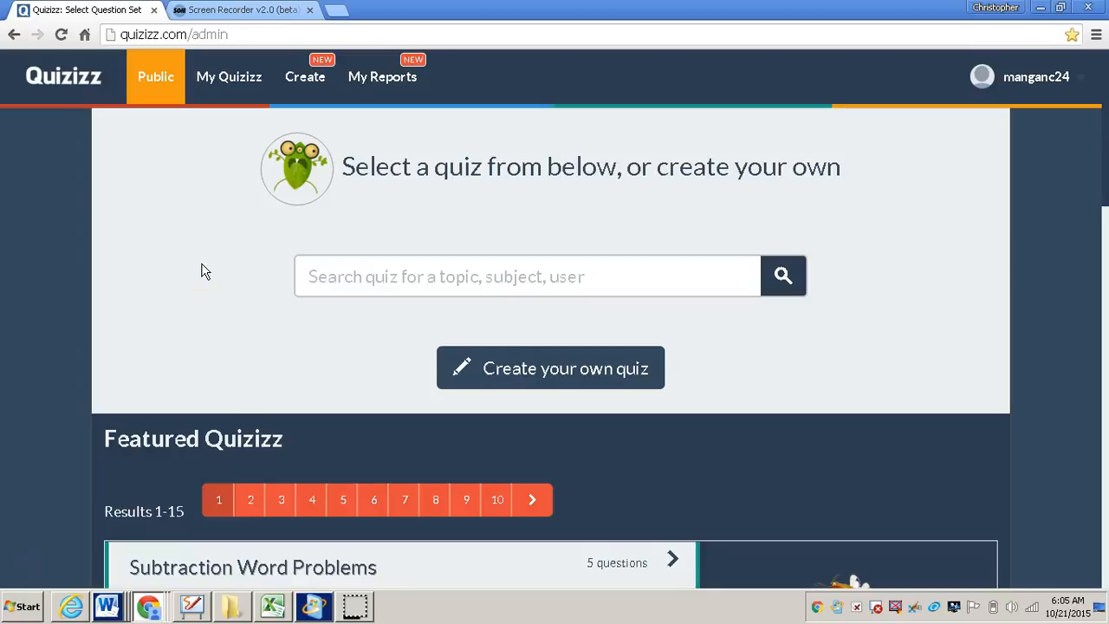
pyautogui.moveTo(156, 100)
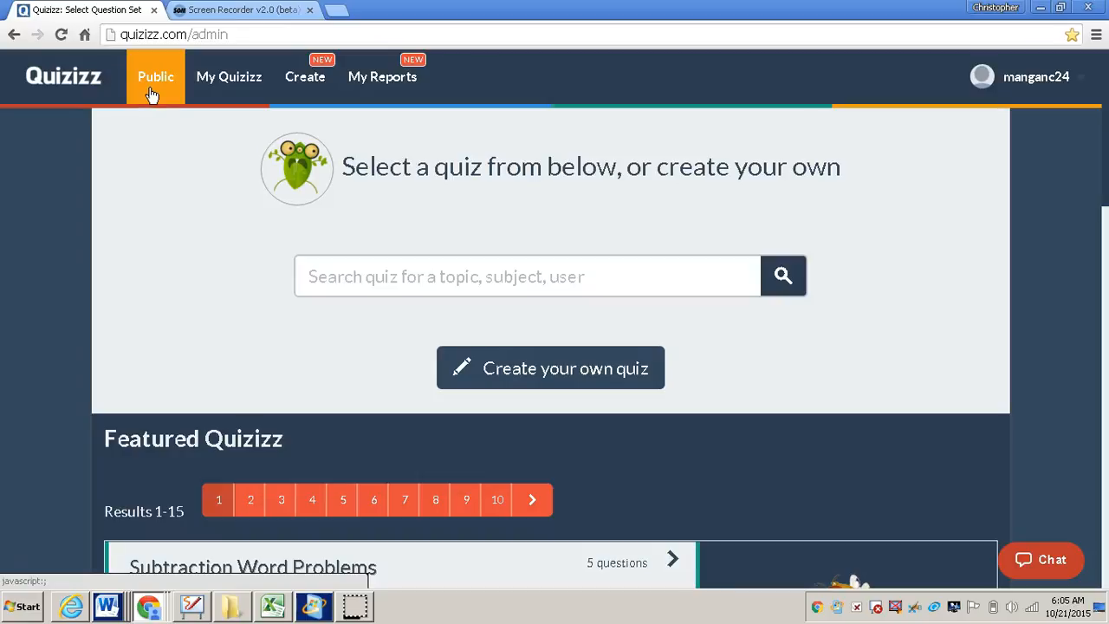
pyautogui.moveTo(229, 76)
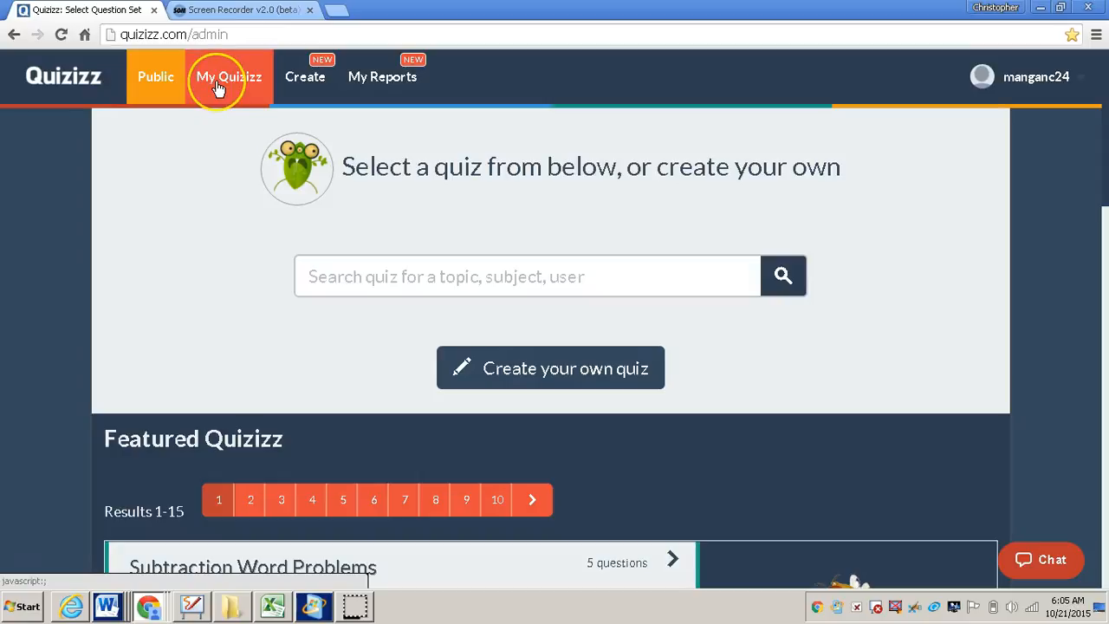
pyautogui.moveTo(218, 87)
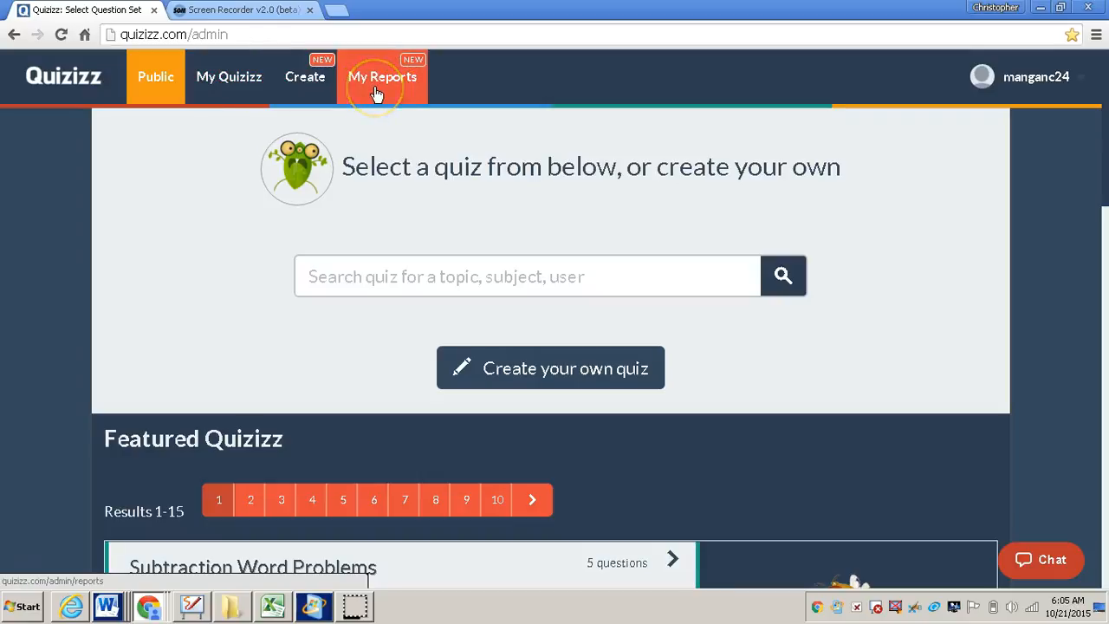
pyautogui.moveTo(377, 94)
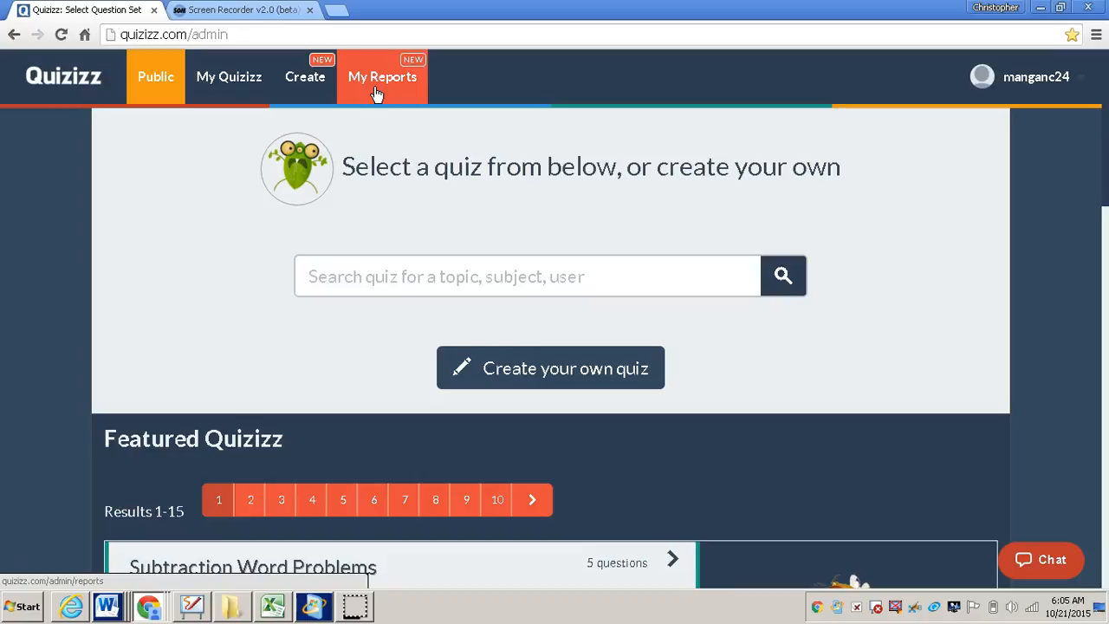
pyautogui.moveTo(305, 76)
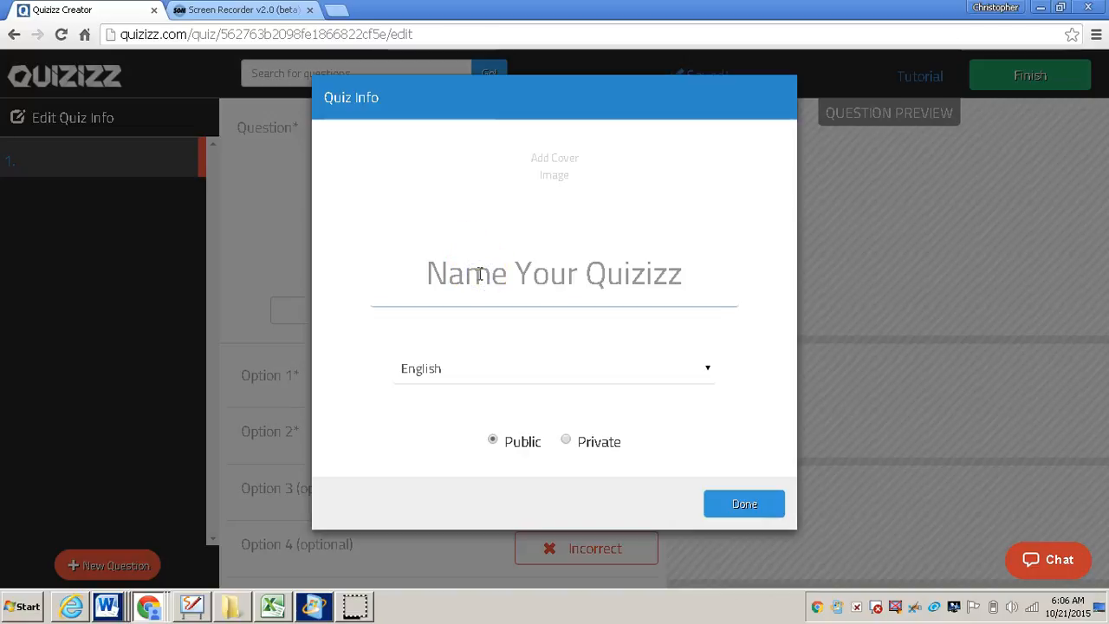
# Step: Name the quiz 'The Solar System', keep English and Public, and save
pyautogui.write('The')
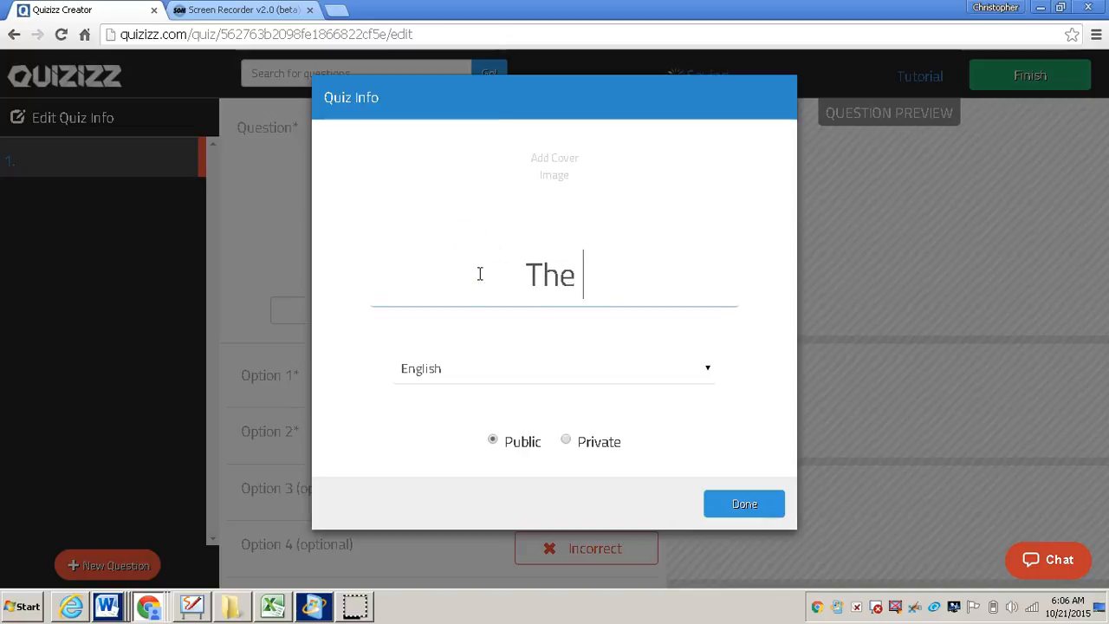
pyautogui.write('Solar S')
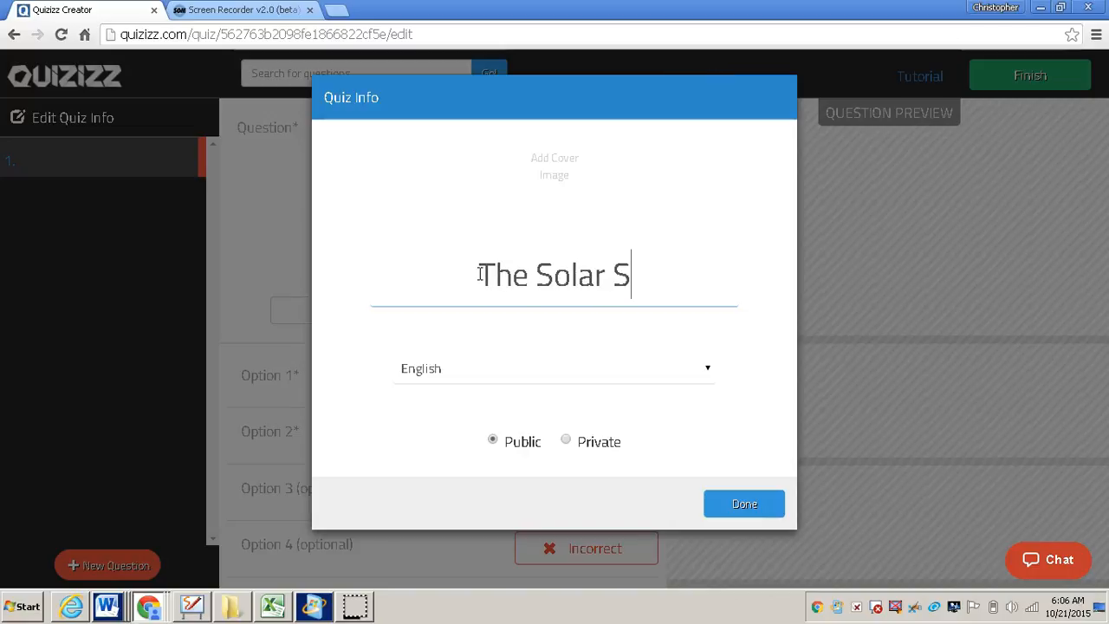
pyautogui.write('ystem')
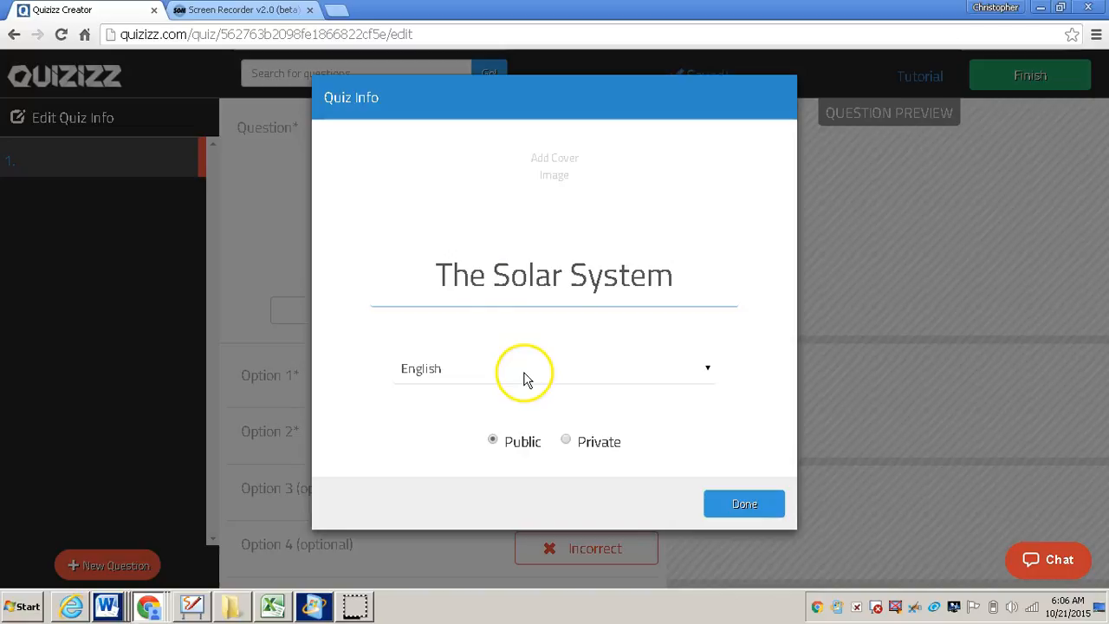
pyautogui.moveTo(498, 455)
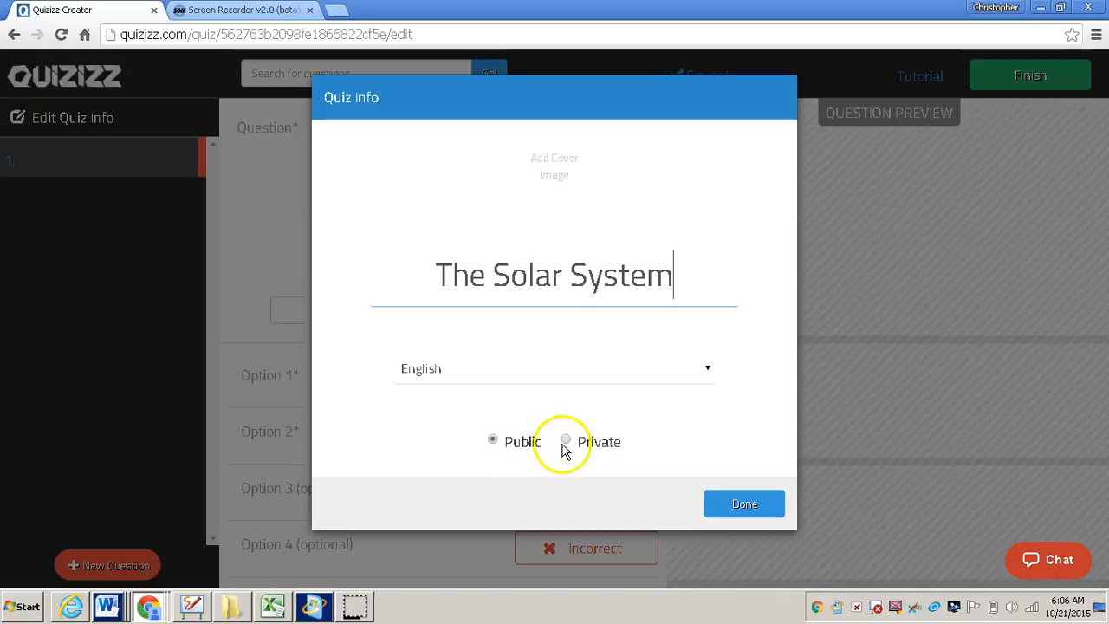
pyautogui.moveTo(588, 483)
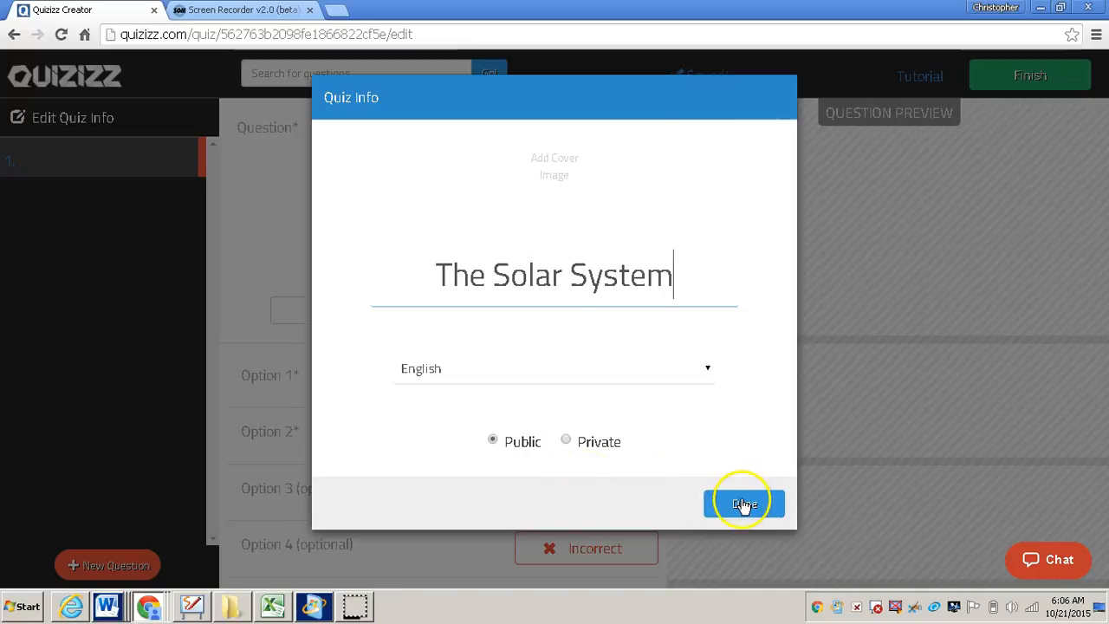
pyautogui.click(744, 503)
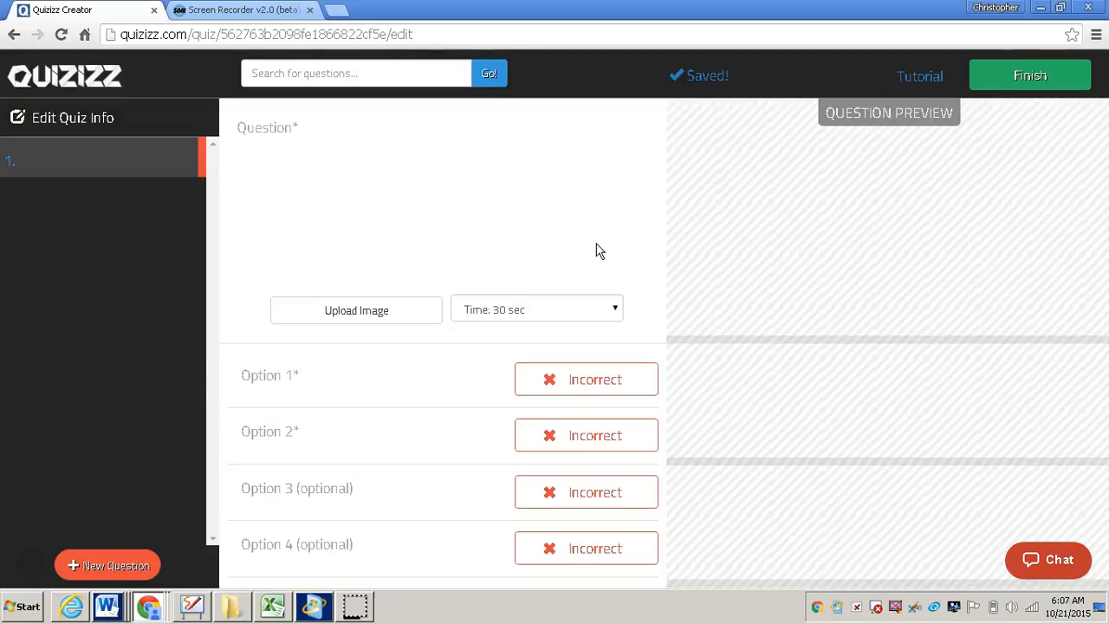
# Step: Enter 'How many constellations are in the night sky?' as question 1's text
pyautogui.click(267, 132)
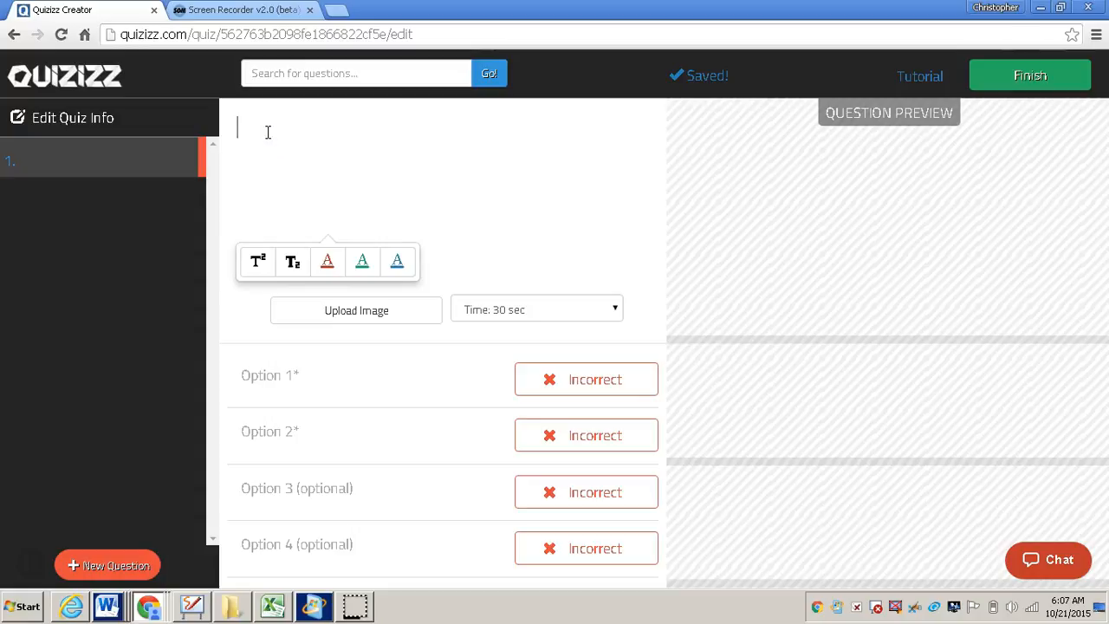
pyautogui.write('How many constellations are in the night sky?')
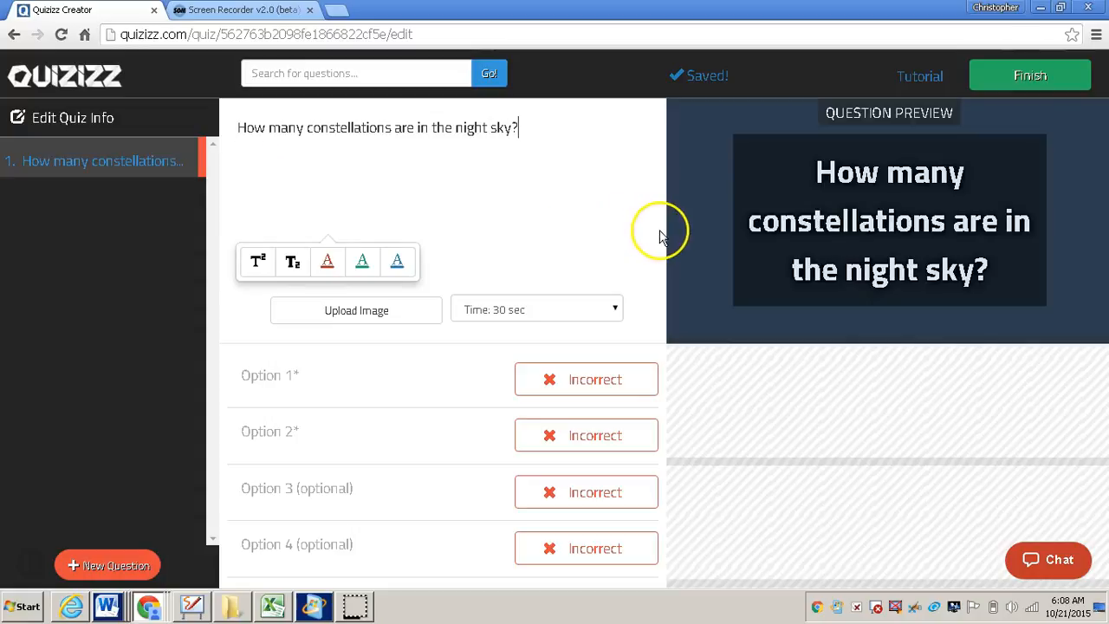
pyautogui.moveTo(724, 227)
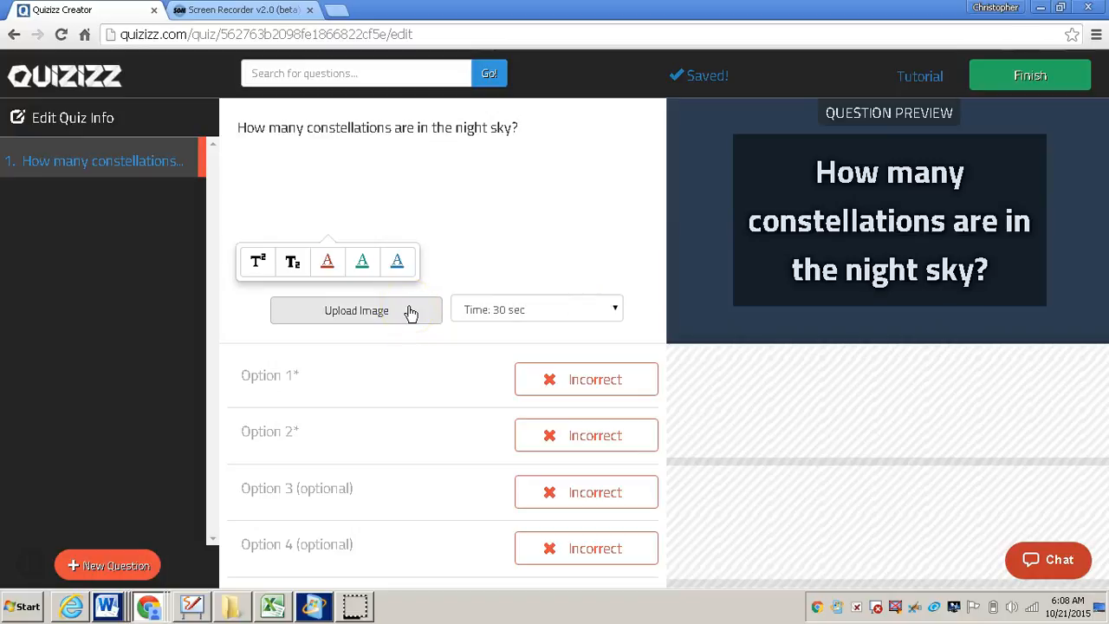
pyautogui.moveTo(498, 325)
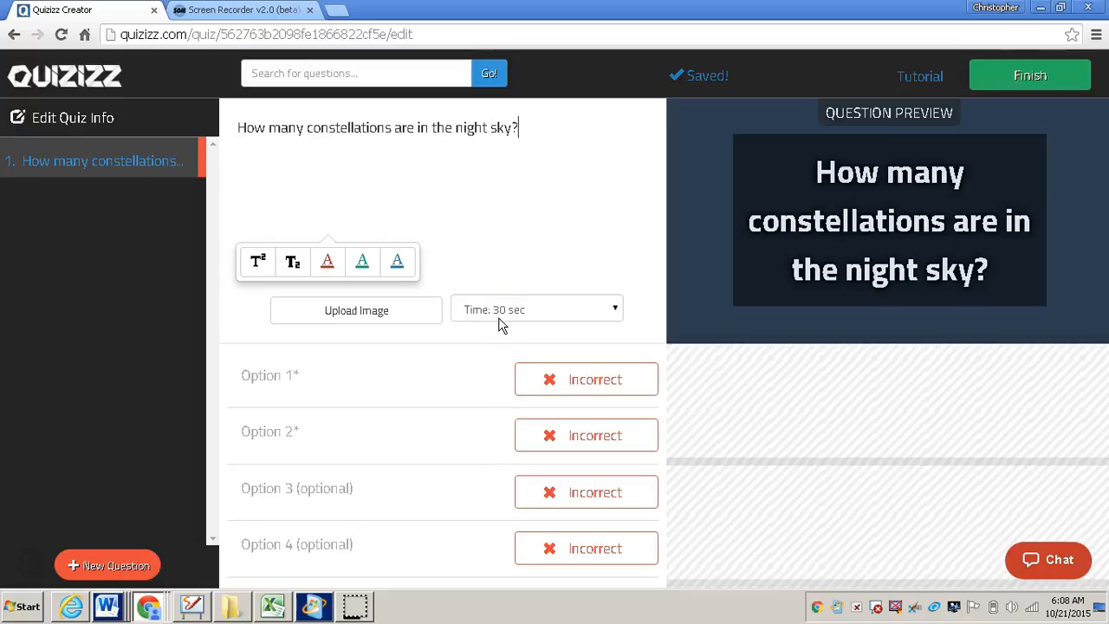
pyautogui.click(535, 308)
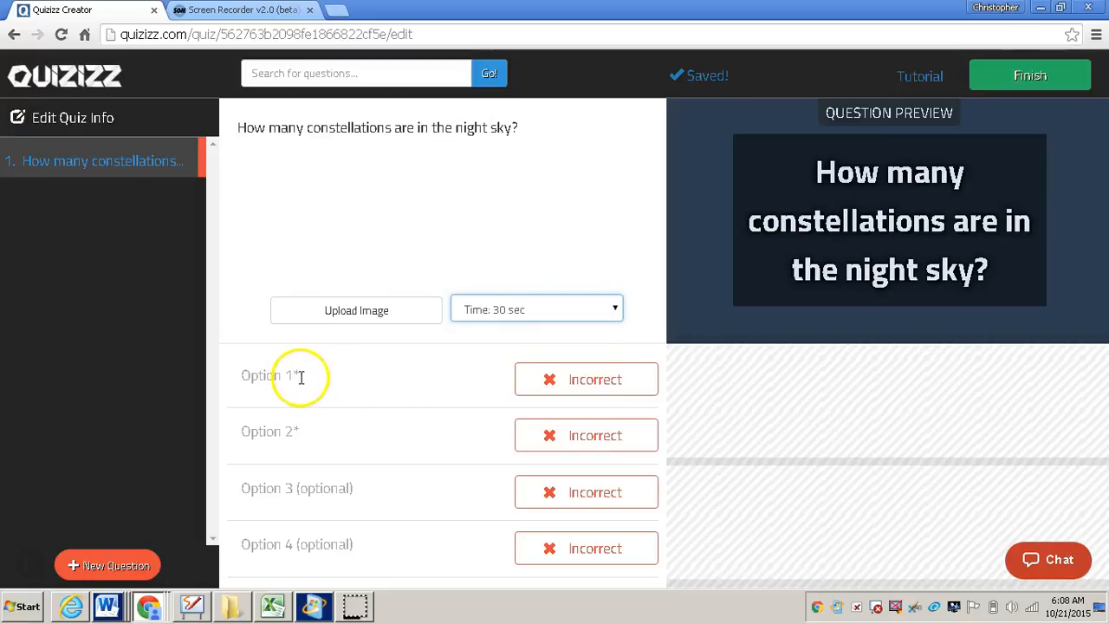
# Step: Fill in answers 88, 98, 108 and 118, marking 88 as correct
pyautogui.click(299, 375)
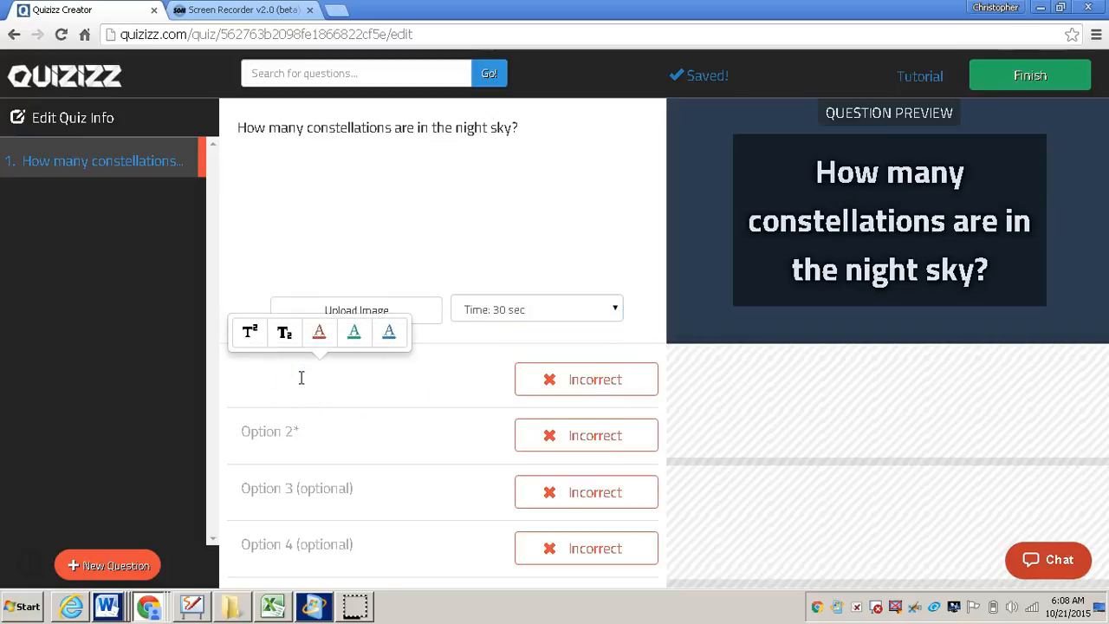
pyautogui.click(301, 377)
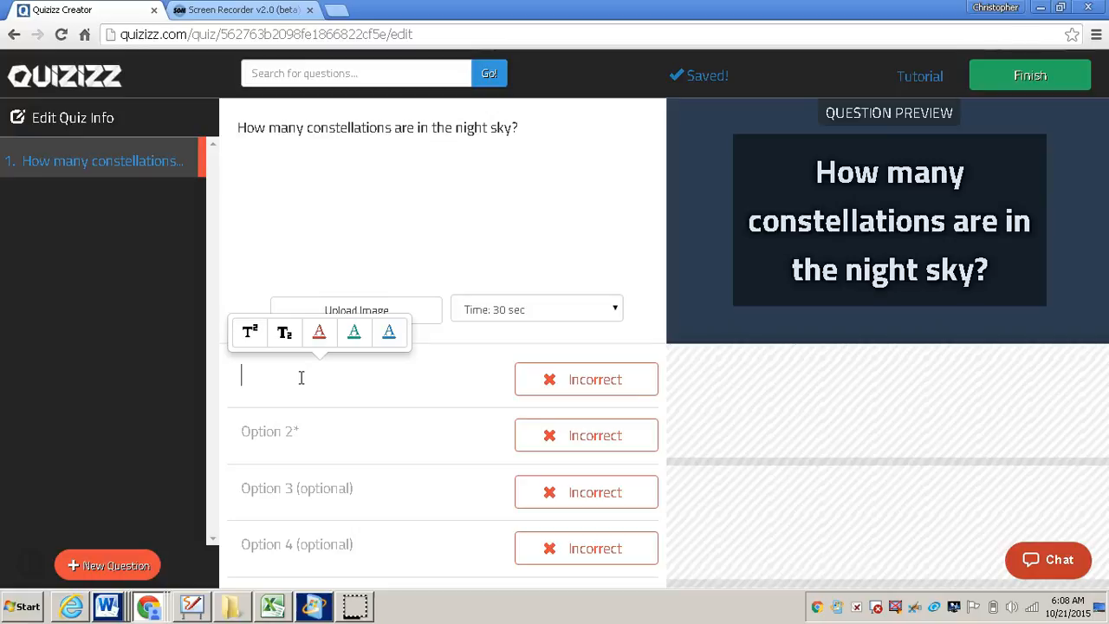
pyautogui.write('8')
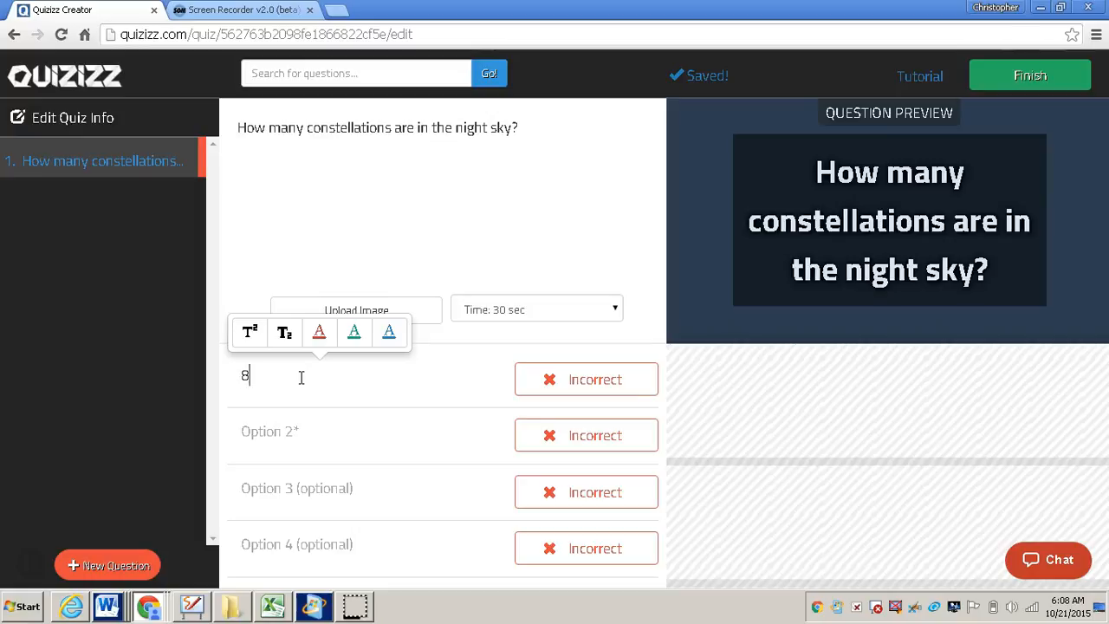
pyautogui.write('8')
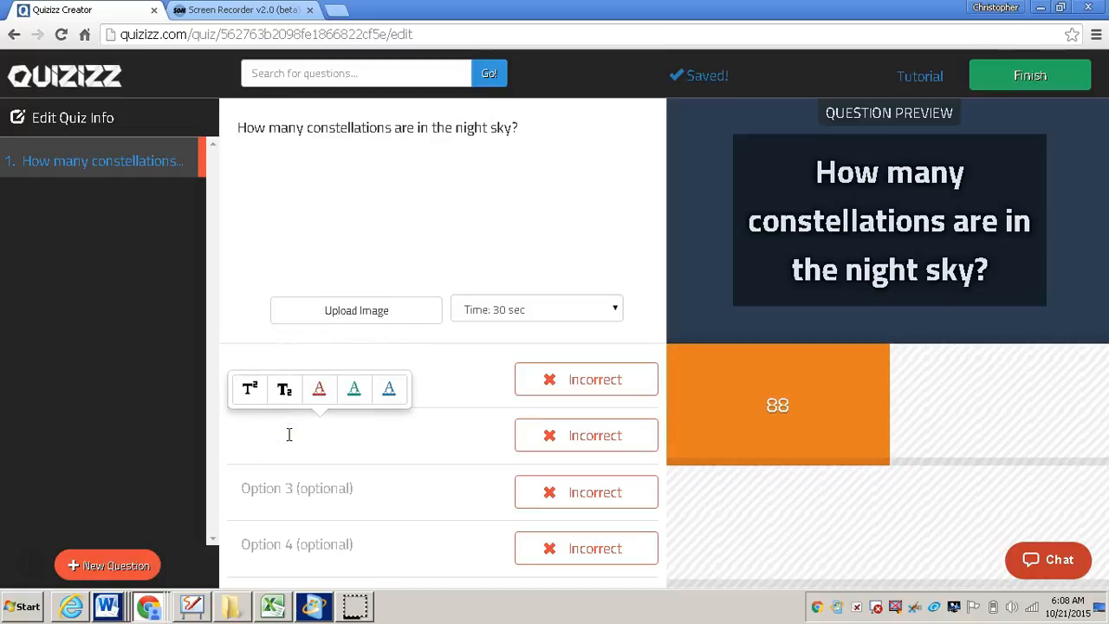
pyautogui.write('98')
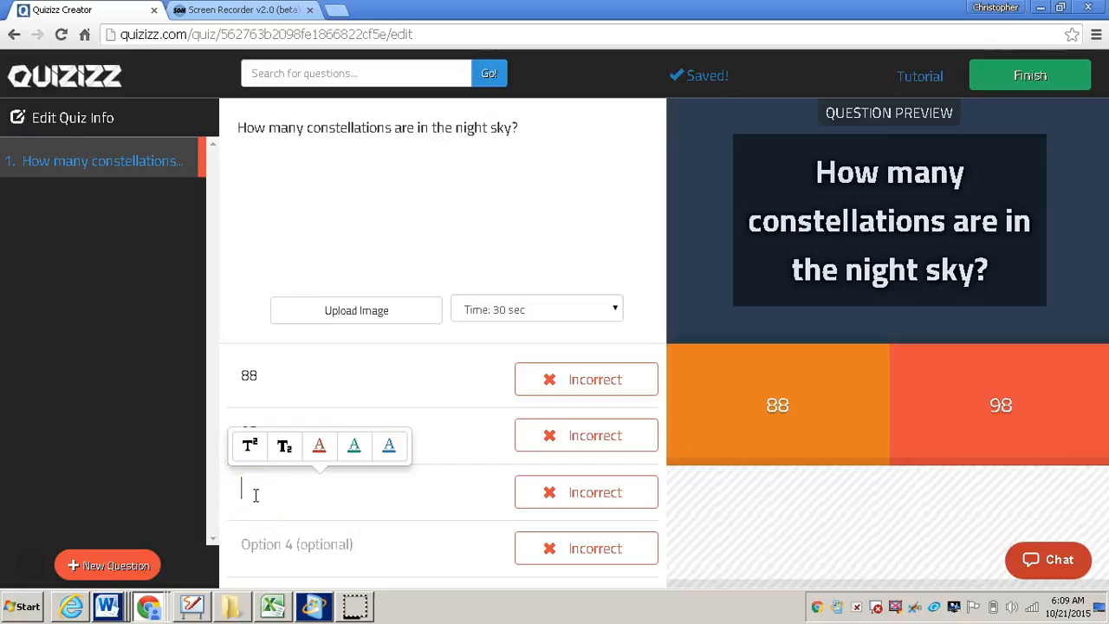
pyautogui.write('108')
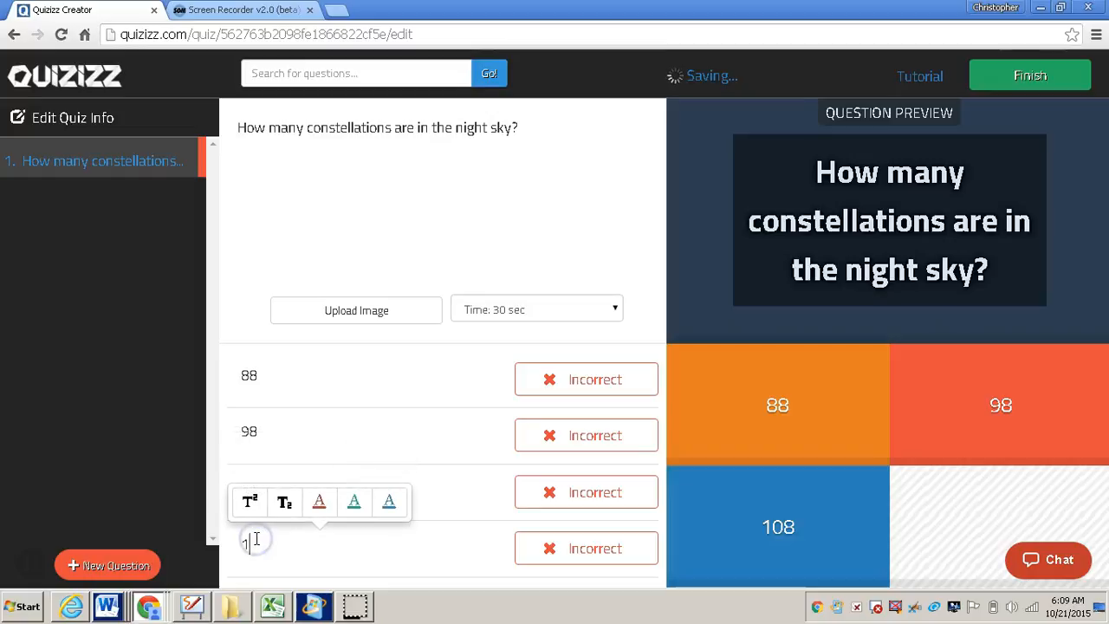
pyautogui.write('118')
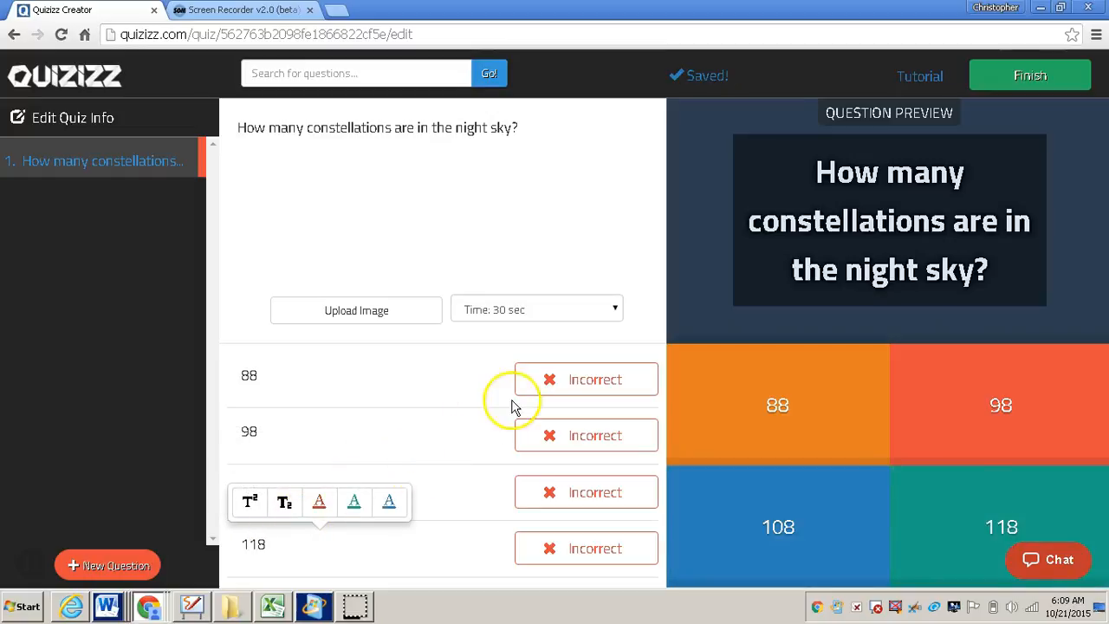
pyautogui.moveTo(568, 382)
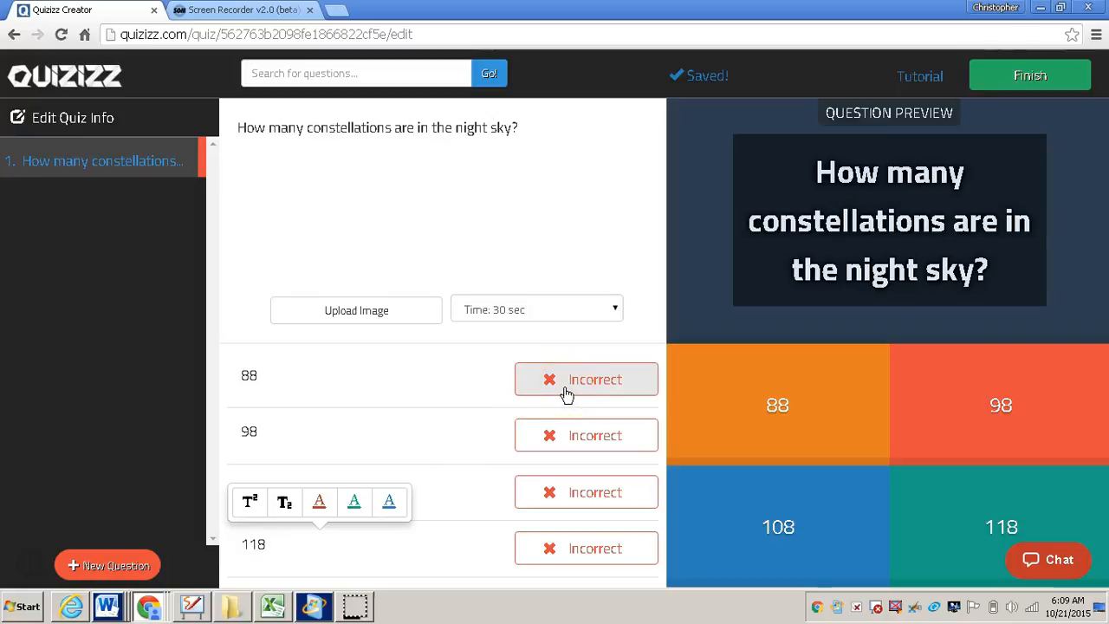
pyautogui.click(586, 379)
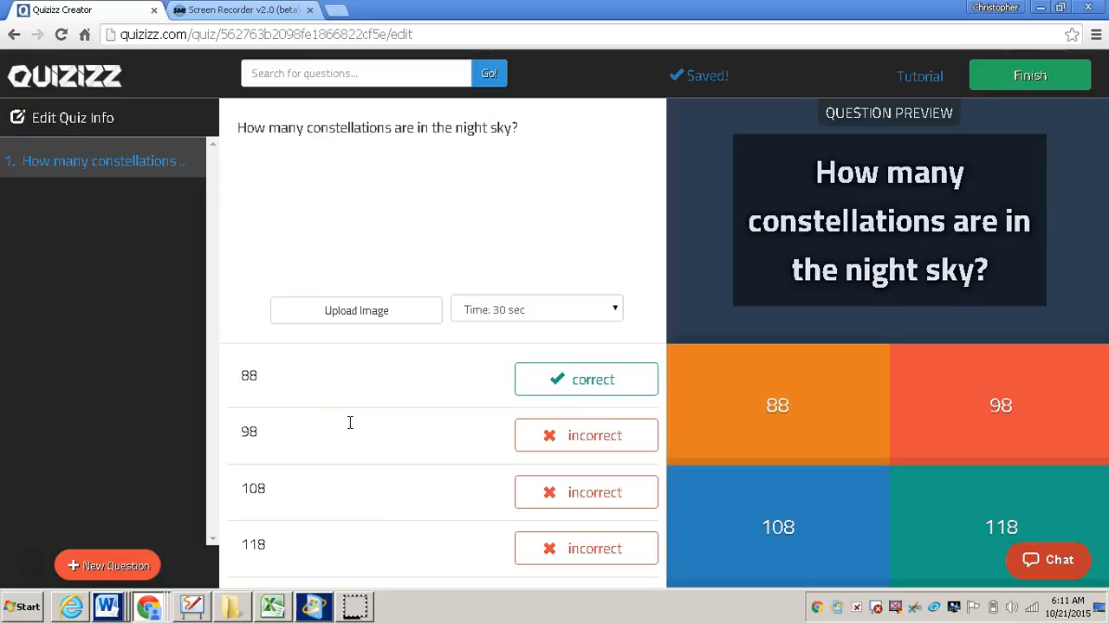
pyautogui.click(107, 566)
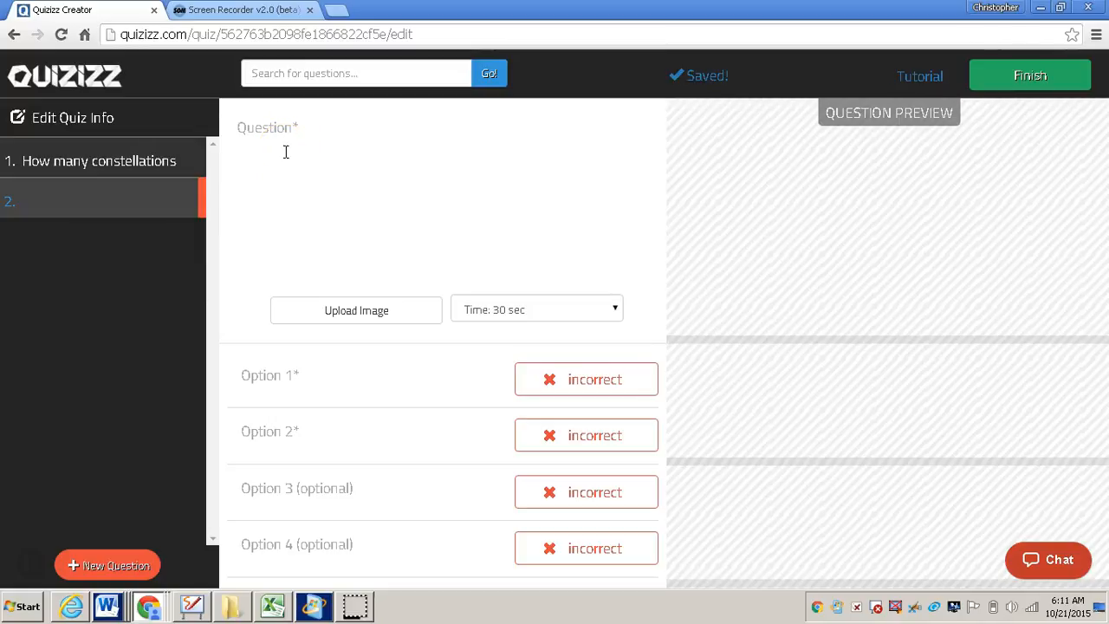
pyautogui.moveTo(294, 152)
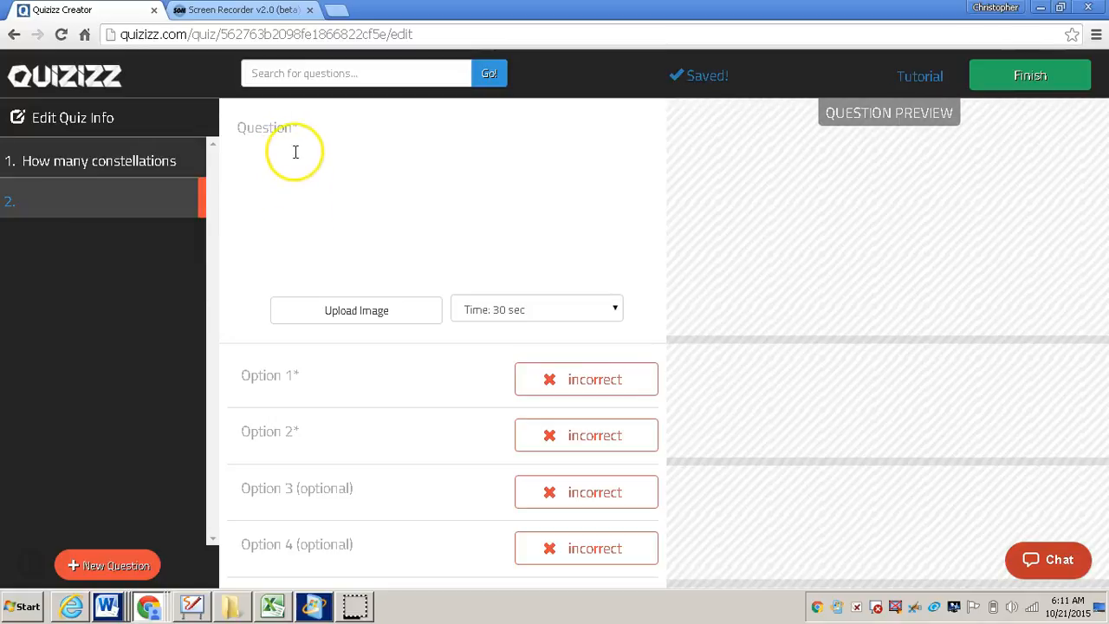
# Step: Write question 2 'True or False. The Sun is the largest star.' with False correct
pyautogui.click(295, 152)
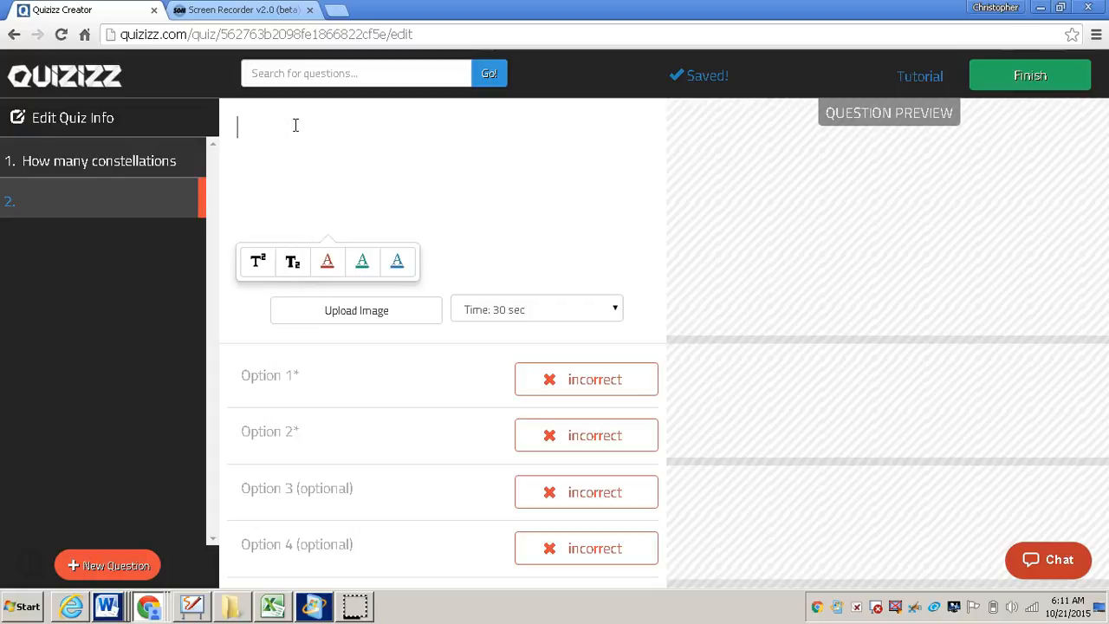
pyautogui.write('True or False. The Sun is the largest star.')
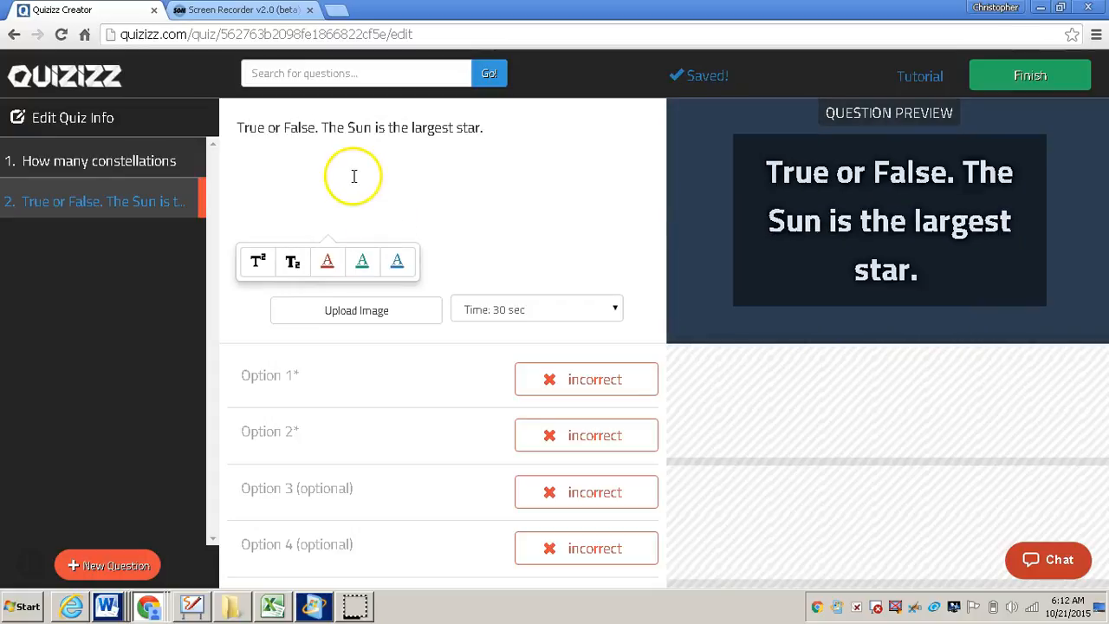
pyautogui.moveTo(408, 220)
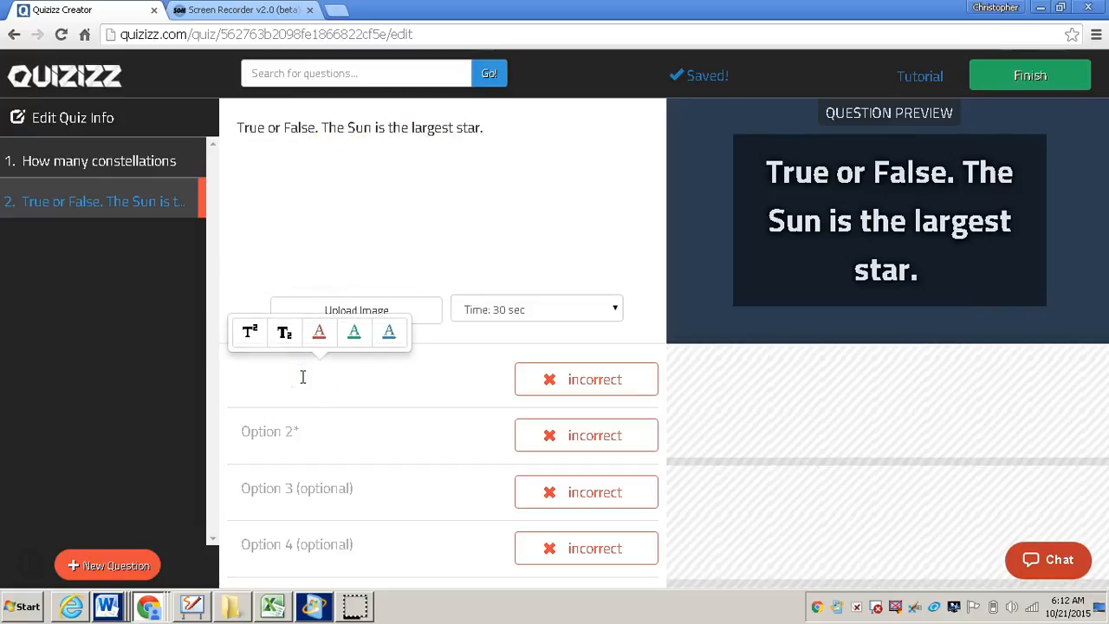
pyautogui.write('True')
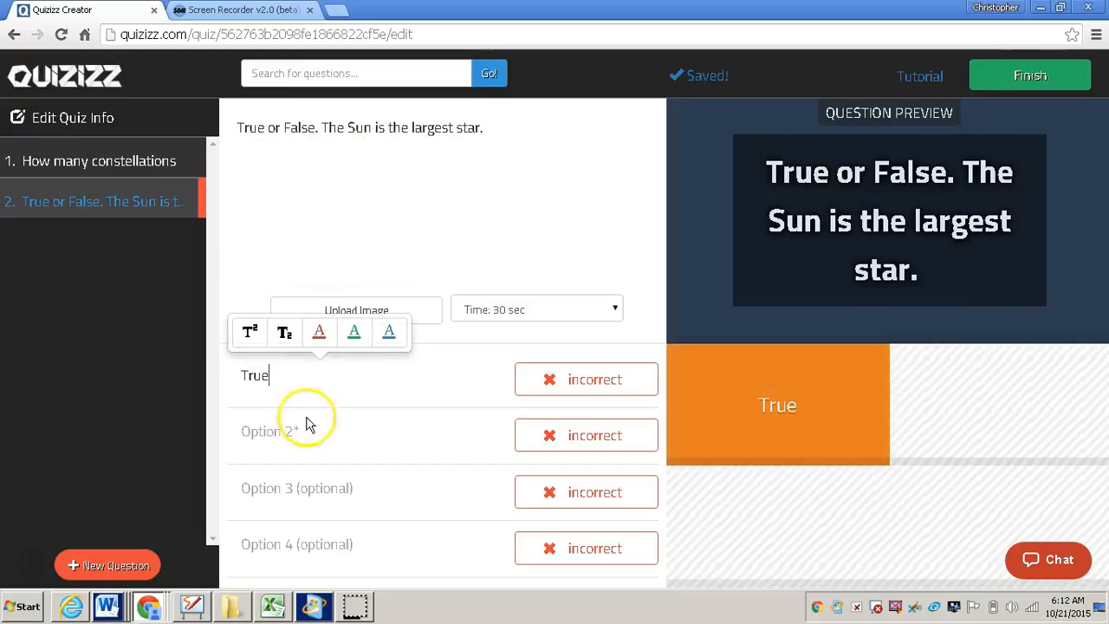
pyautogui.write('False')
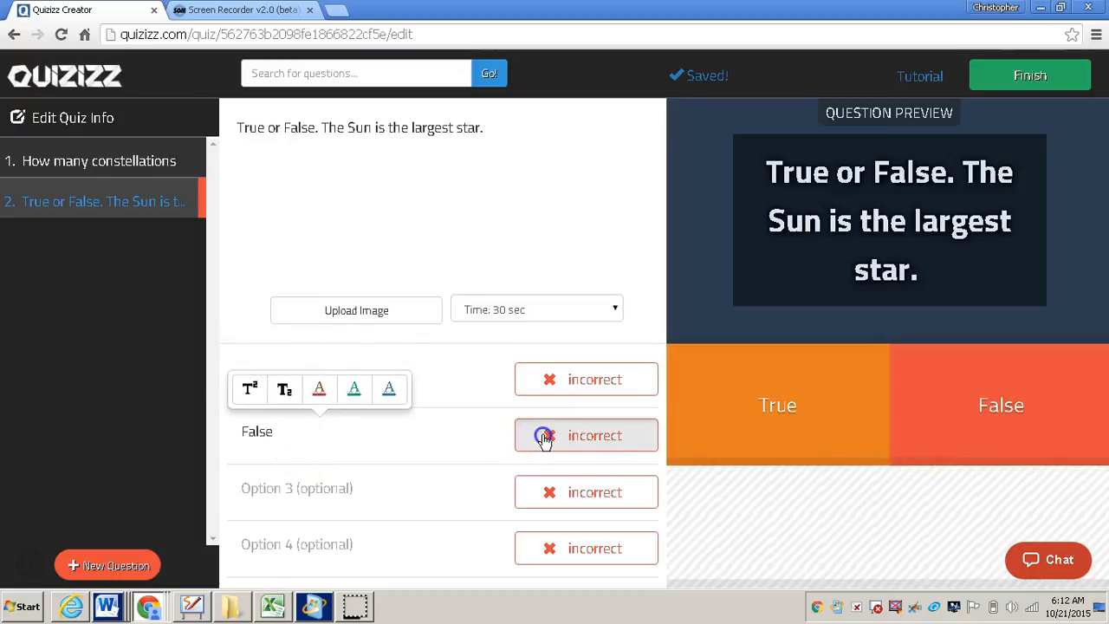
pyautogui.click(586, 435)
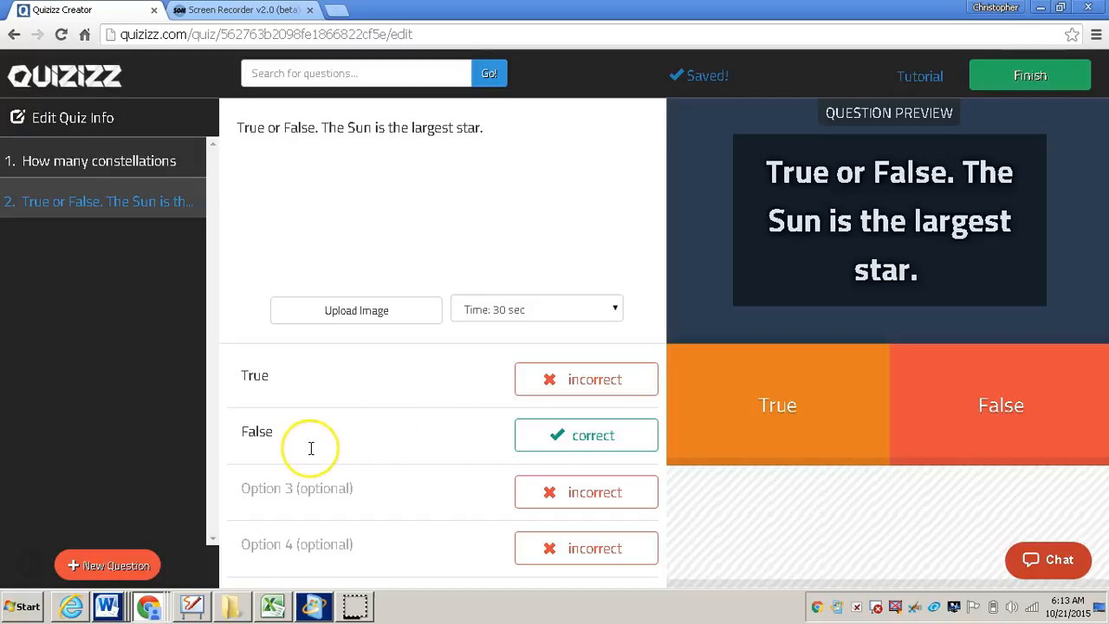
pyautogui.moveTo(121, 481)
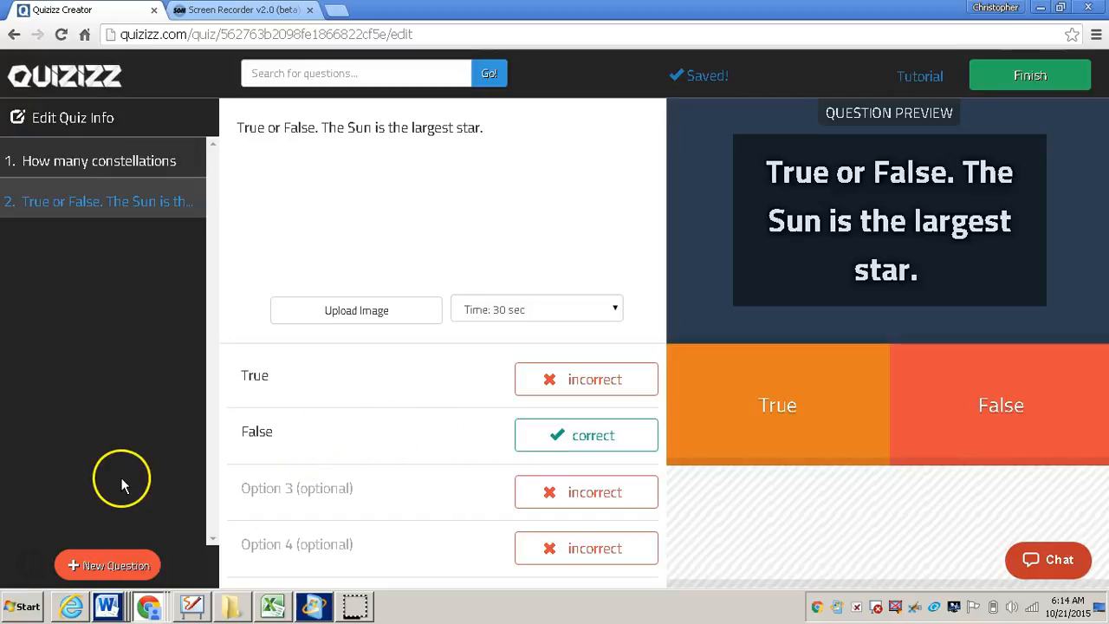
pyautogui.moveTo(108, 565)
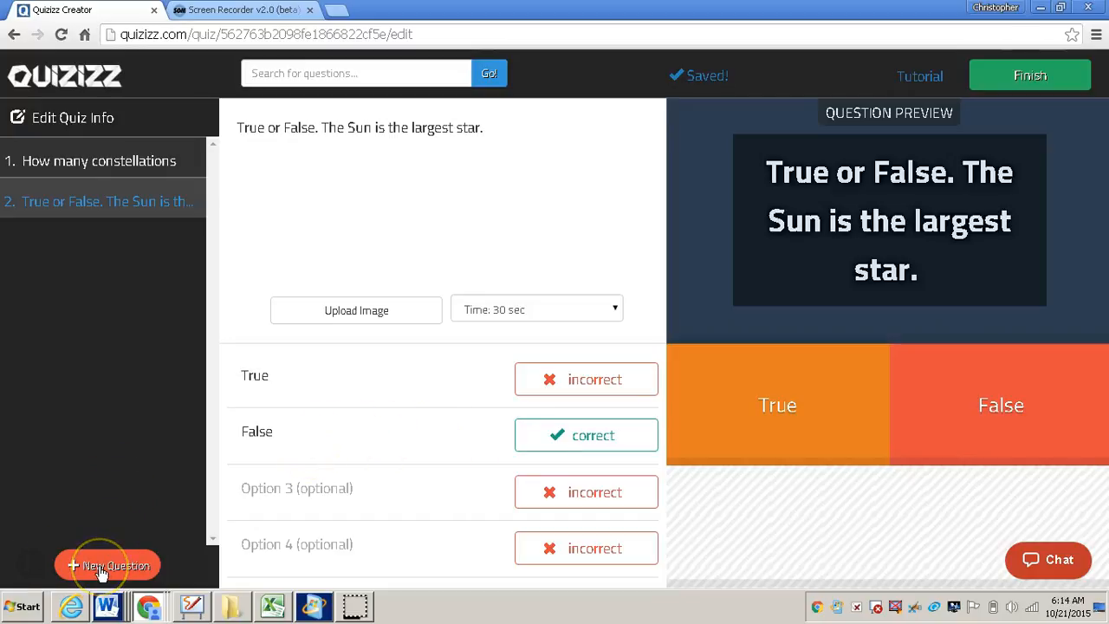
# Step: Create question 3 'Which planet is closest to Earth?' with Venus marked correct
pyautogui.click(107, 565)
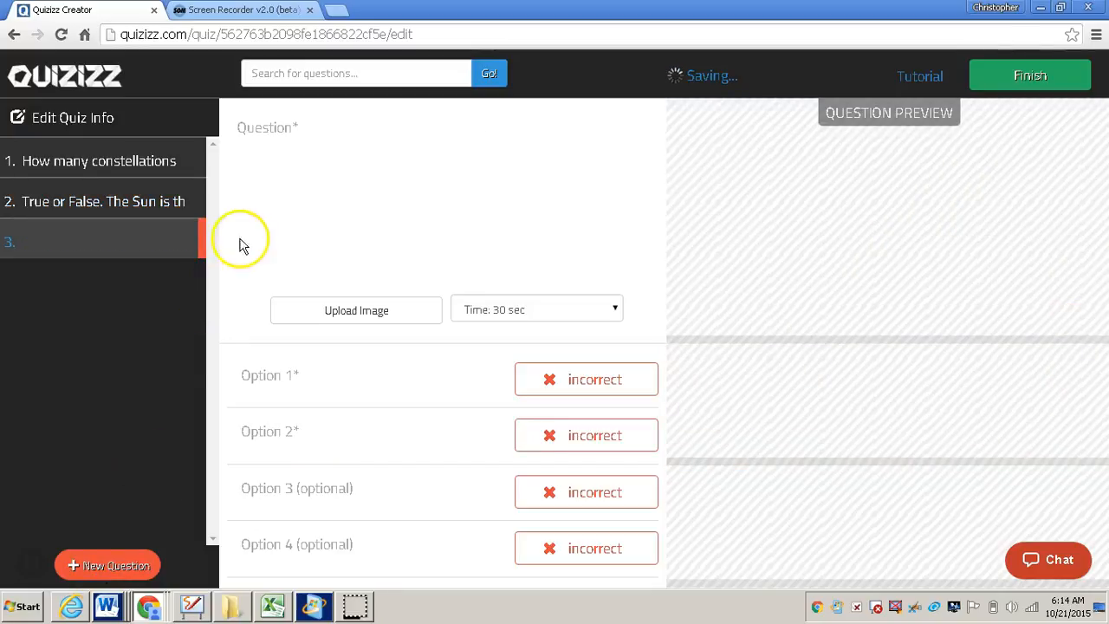
pyautogui.write('Which planet is closest to Earth?')
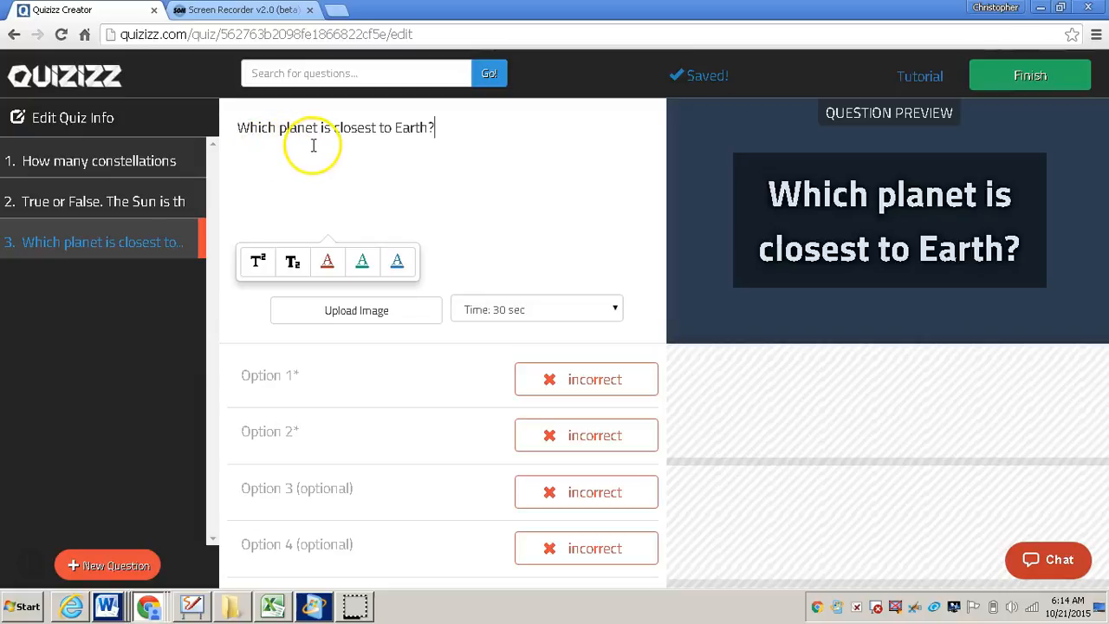
pyautogui.moveTo(389, 381)
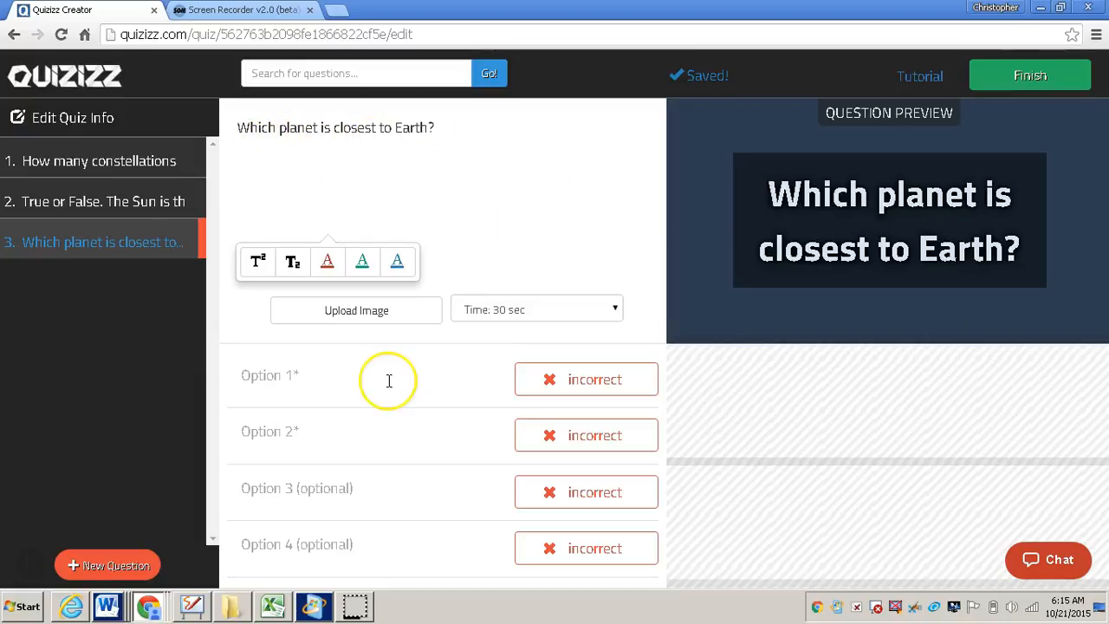
pyautogui.moveTo(385, 419)
pyautogui.write('Jupiter')
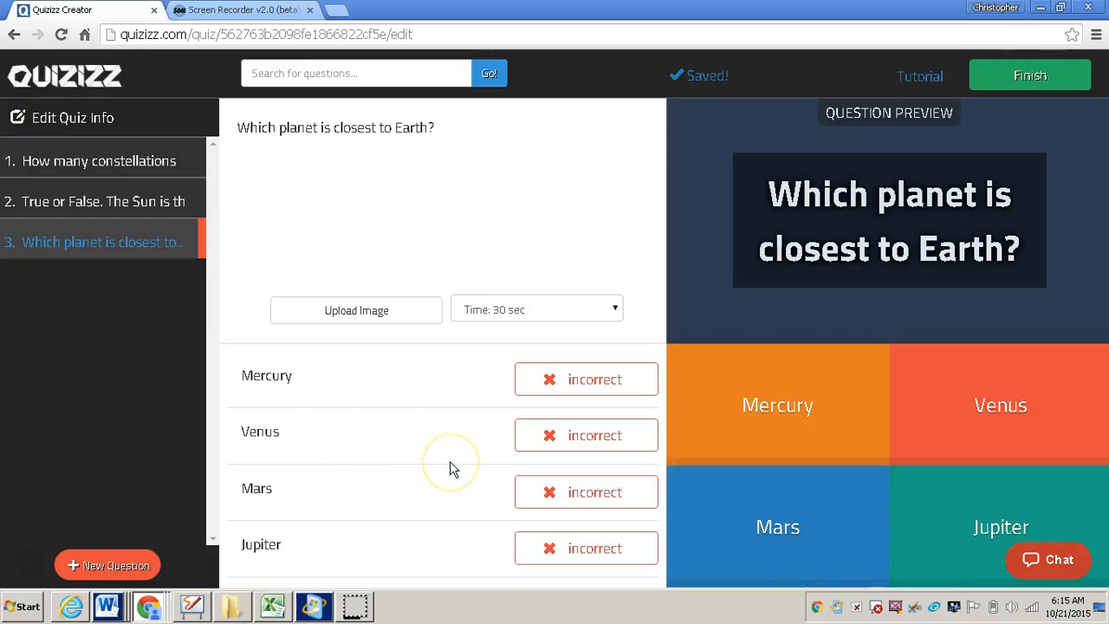
pyautogui.moveTo(451, 468)
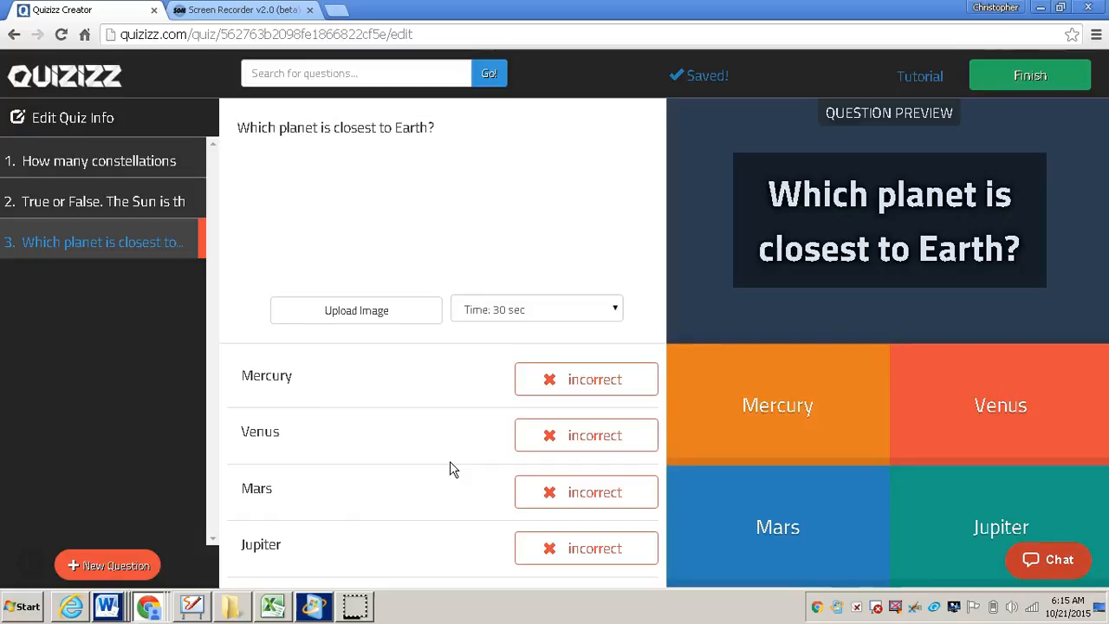
pyautogui.click(586, 435)
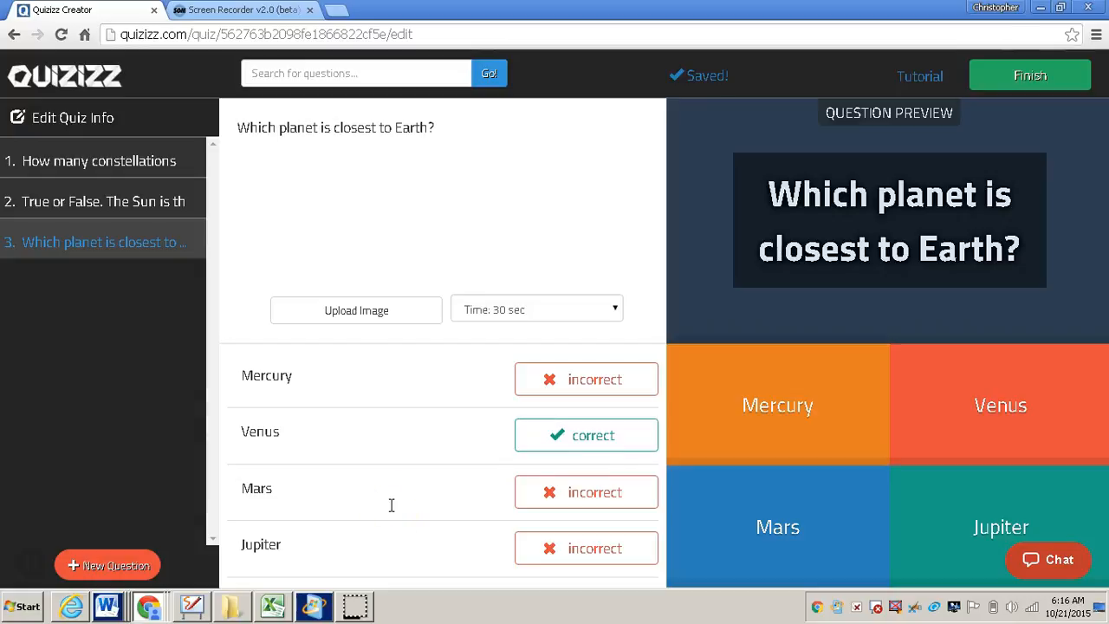
pyautogui.moveTo(386, 481)
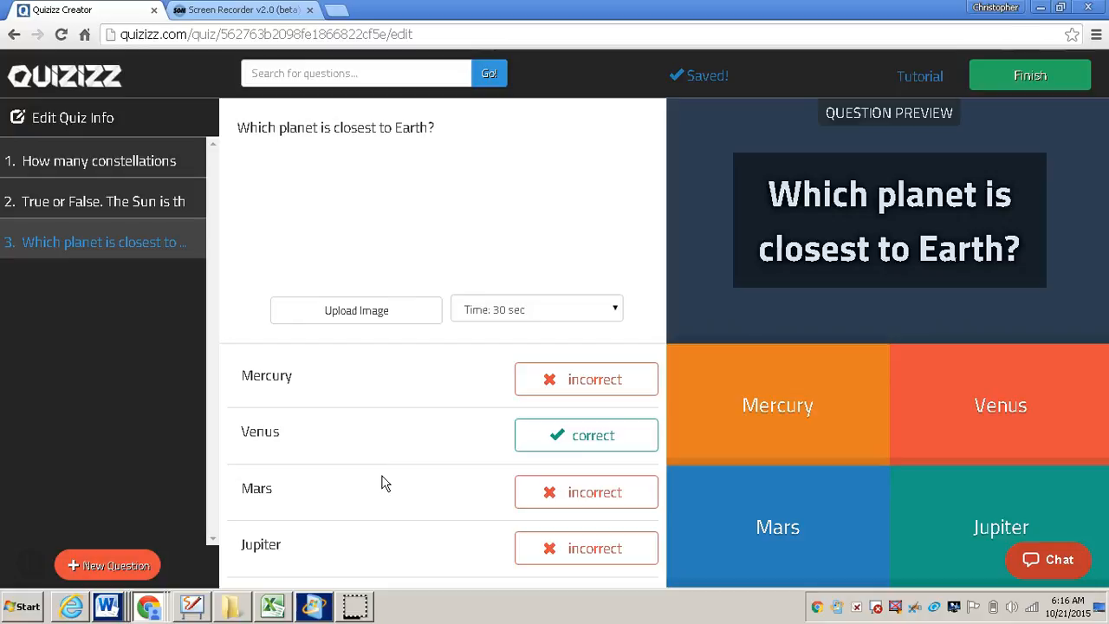
pyautogui.moveTo(429, 447)
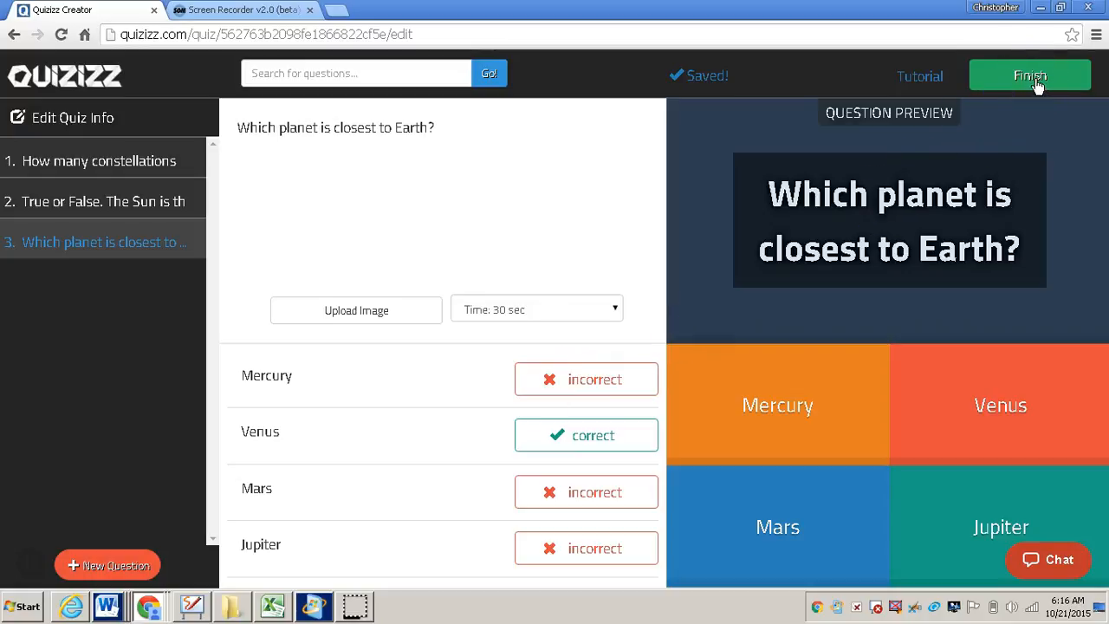
# Step: Tag the quiz Other Sciences with topic Astronomy and create it
pyautogui.click(1031, 75)
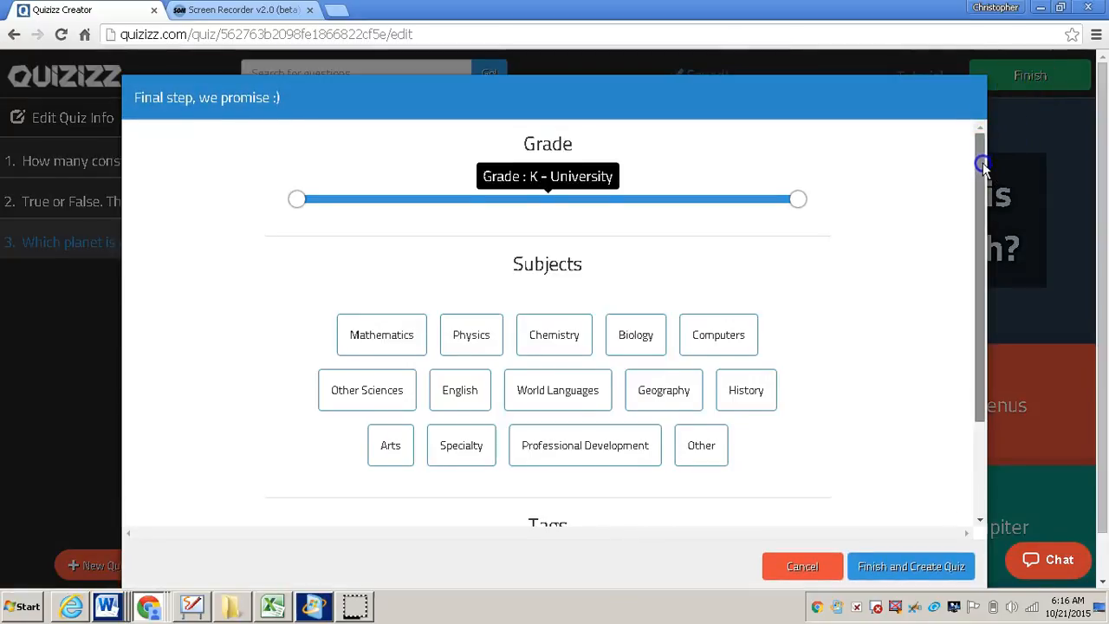
pyautogui.scroll(-3)
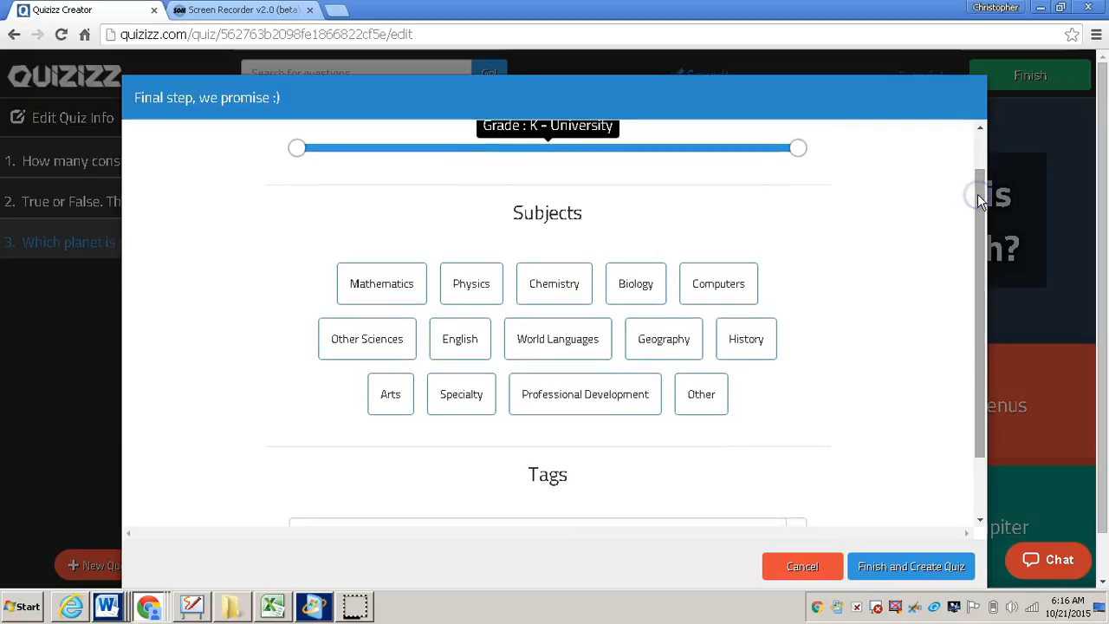
pyautogui.moveTo(713, 218)
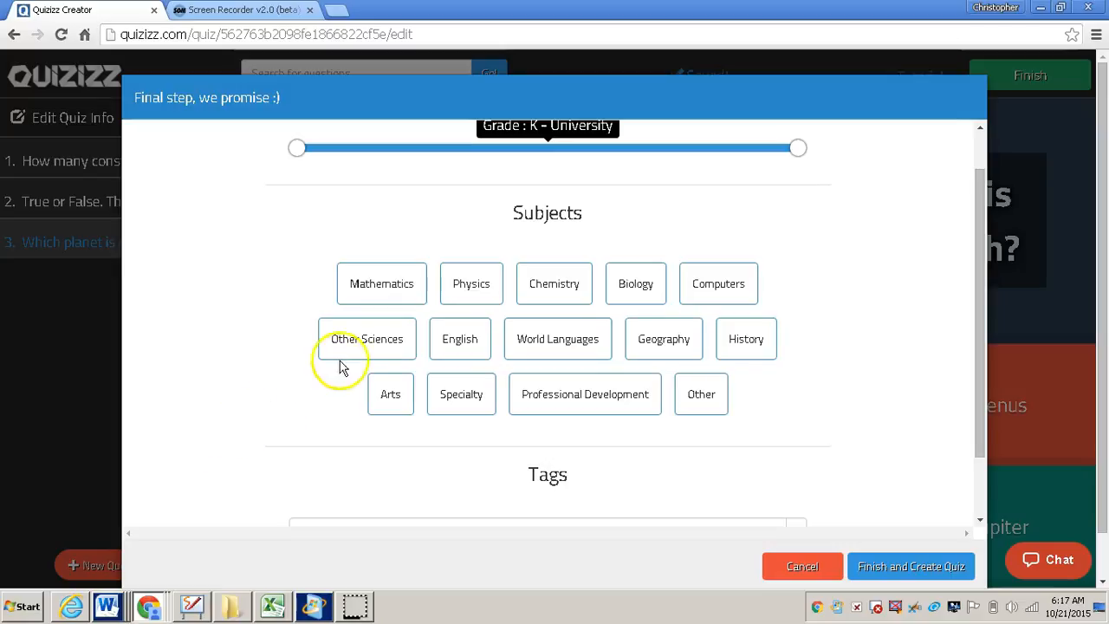
pyautogui.click(367, 339)
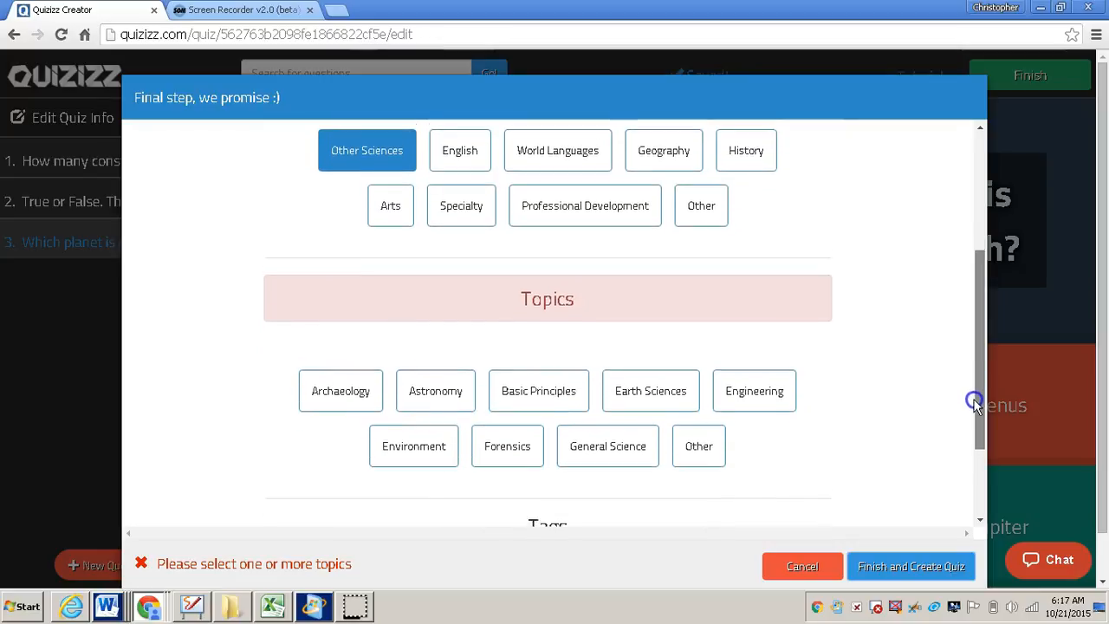
pyautogui.scroll(-3)
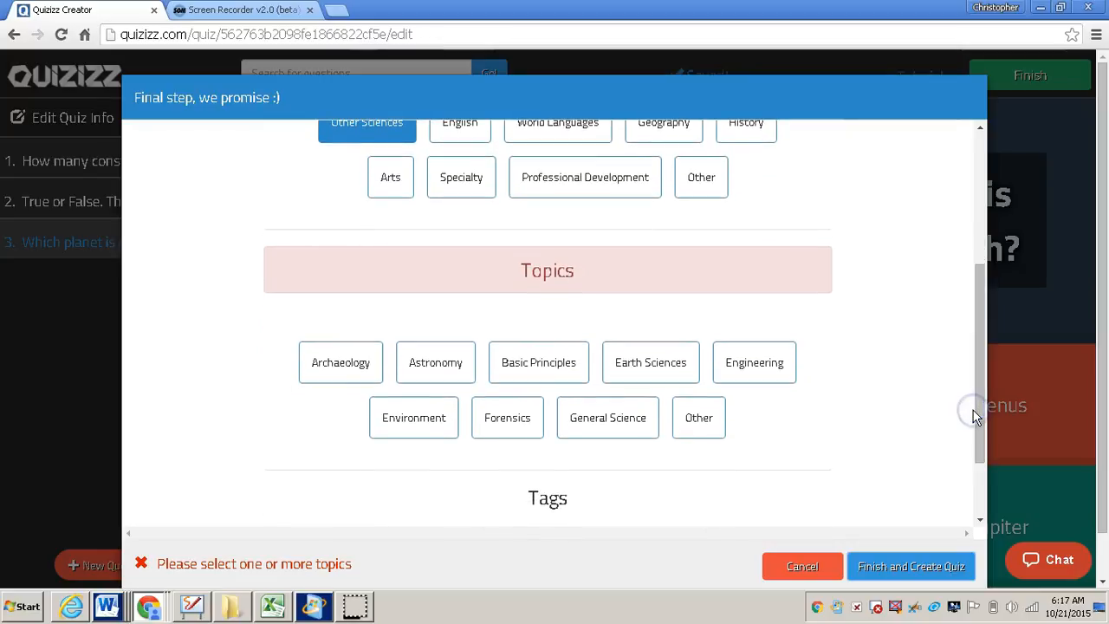
pyautogui.click(435, 362)
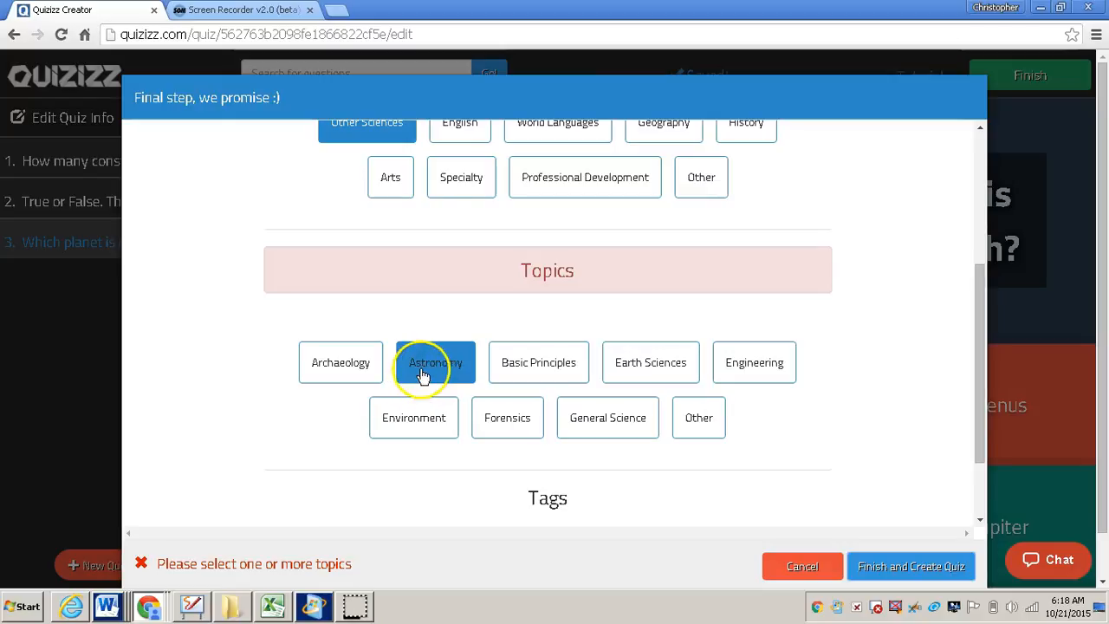
pyautogui.click(435, 363)
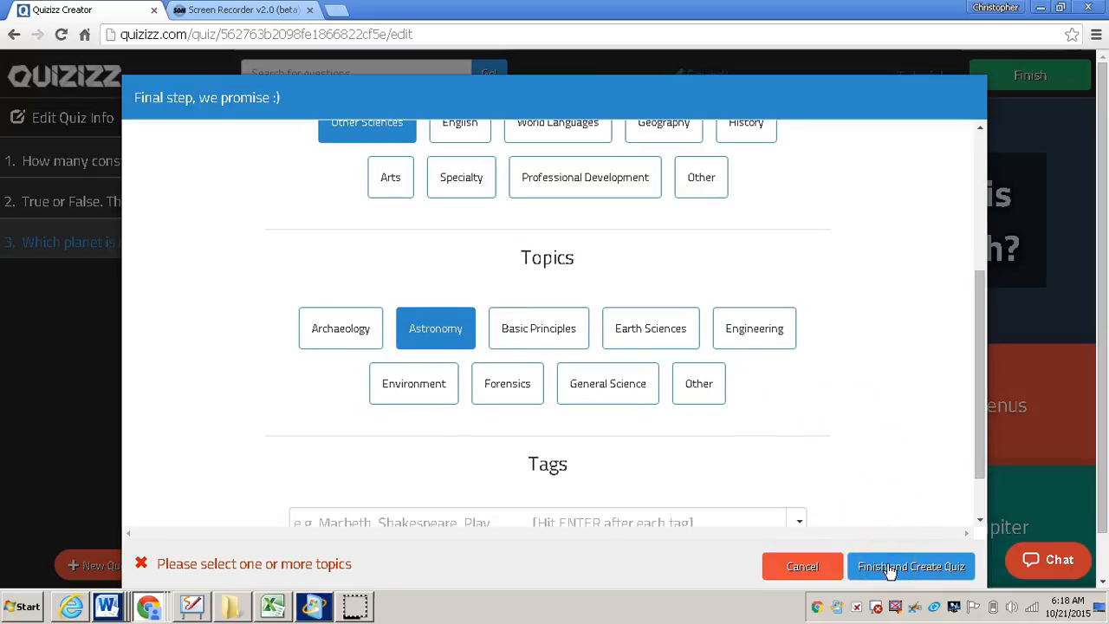
pyautogui.click(911, 566)
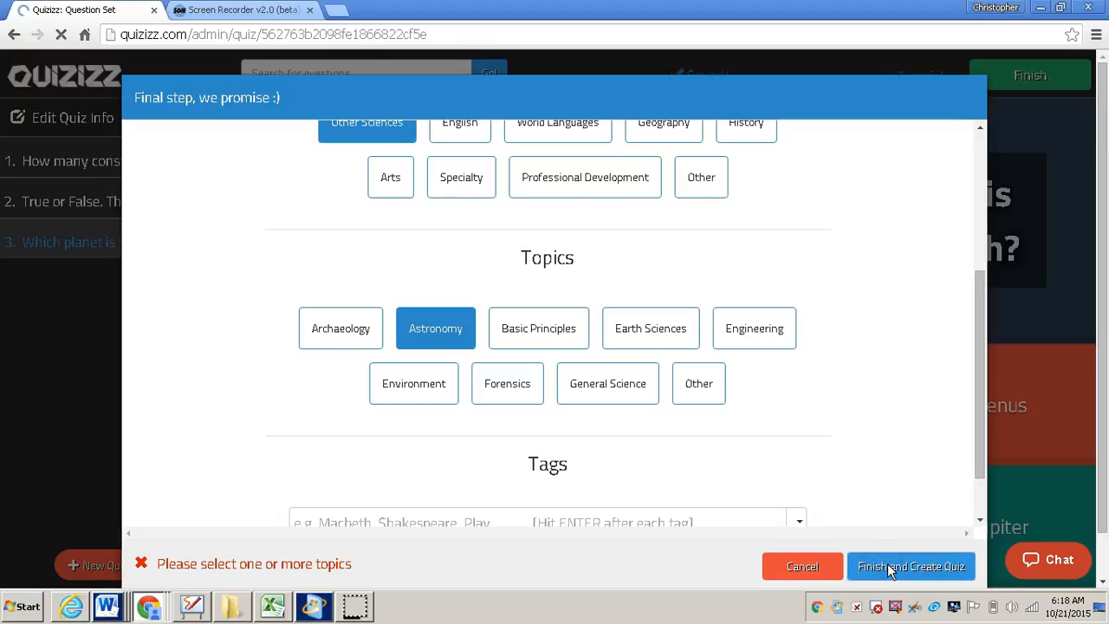
pyautogui.click(911, 566)
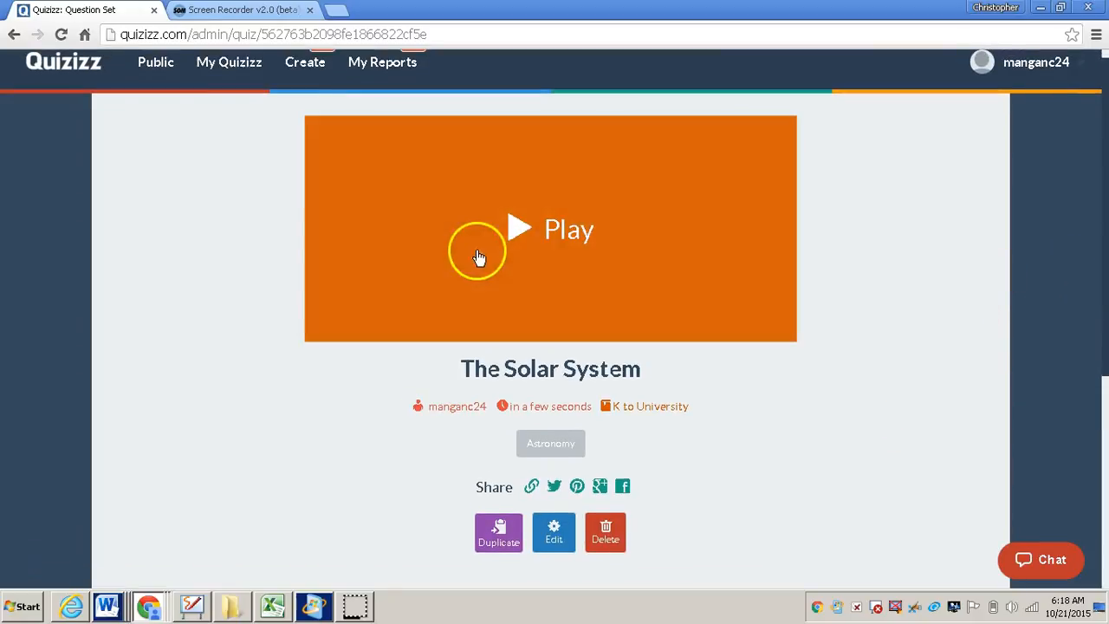
# Step: Start a live game, leaving Jumble Order, Leaderboard, Answers, Timer and memes on
pyautogui.click(549, 229)
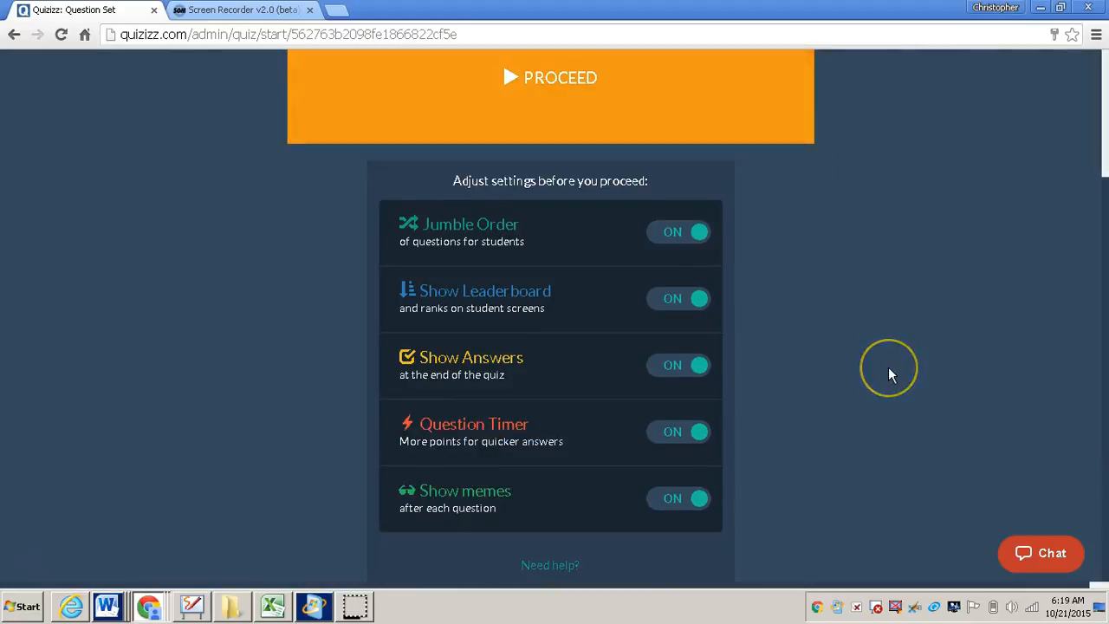
pyautogui.moveTo(891, 374)
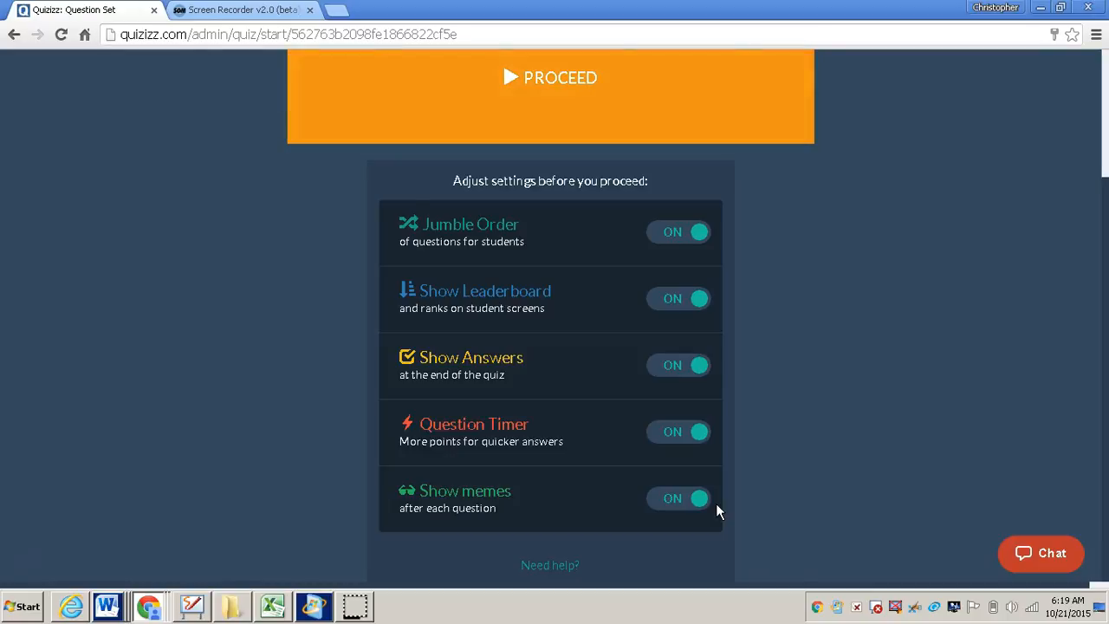
pyautogui.moveTo(1101, 312)
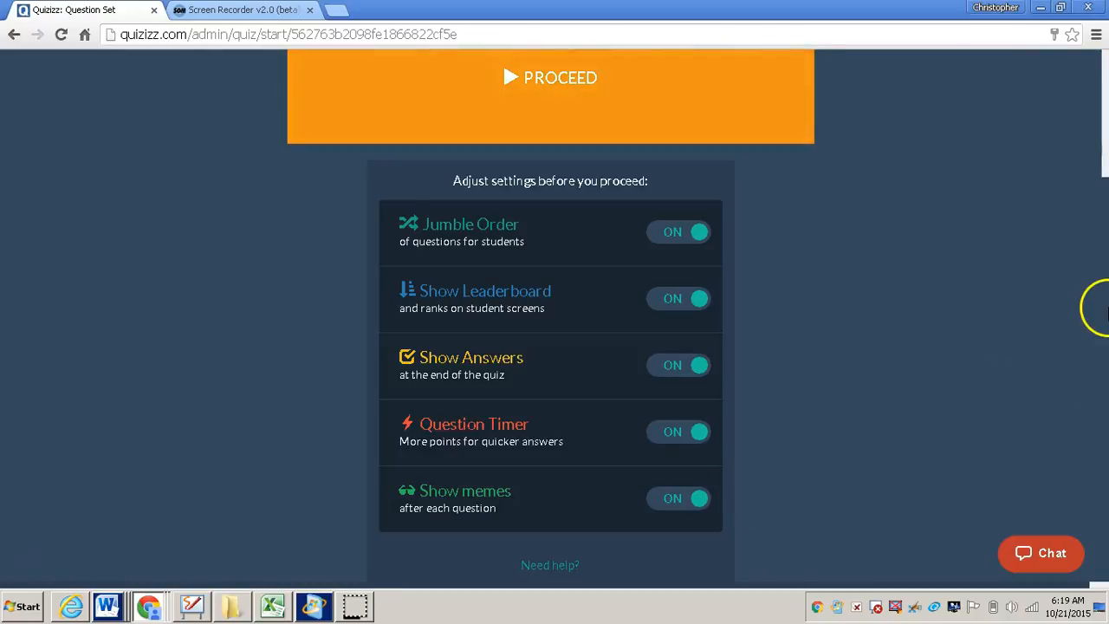
pyautogui.scroll(3)
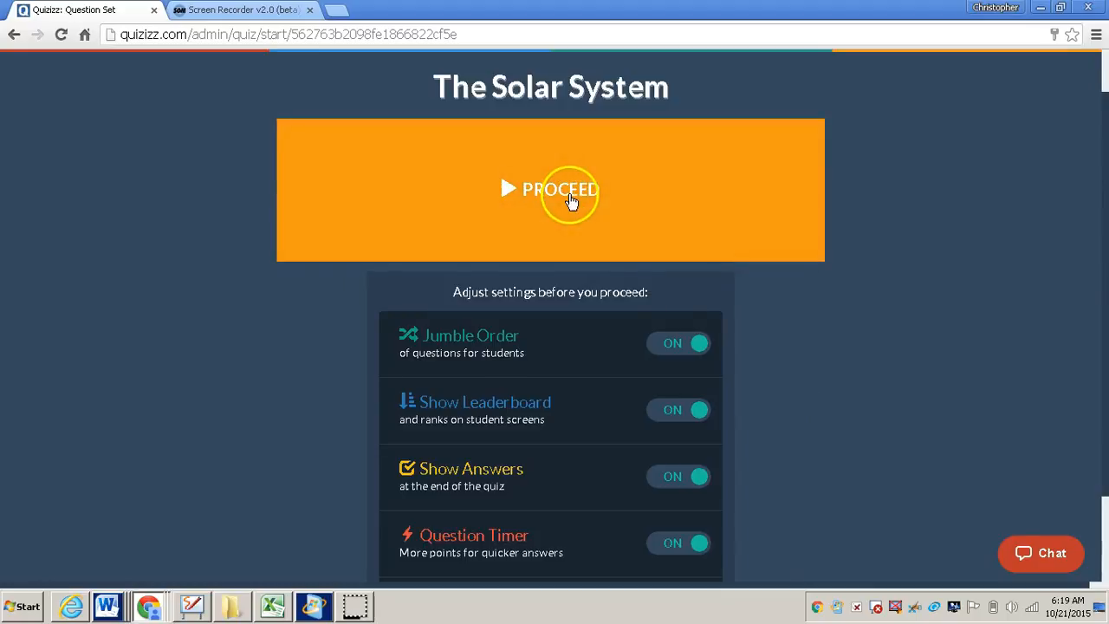
pyautogui.click(560, 189)
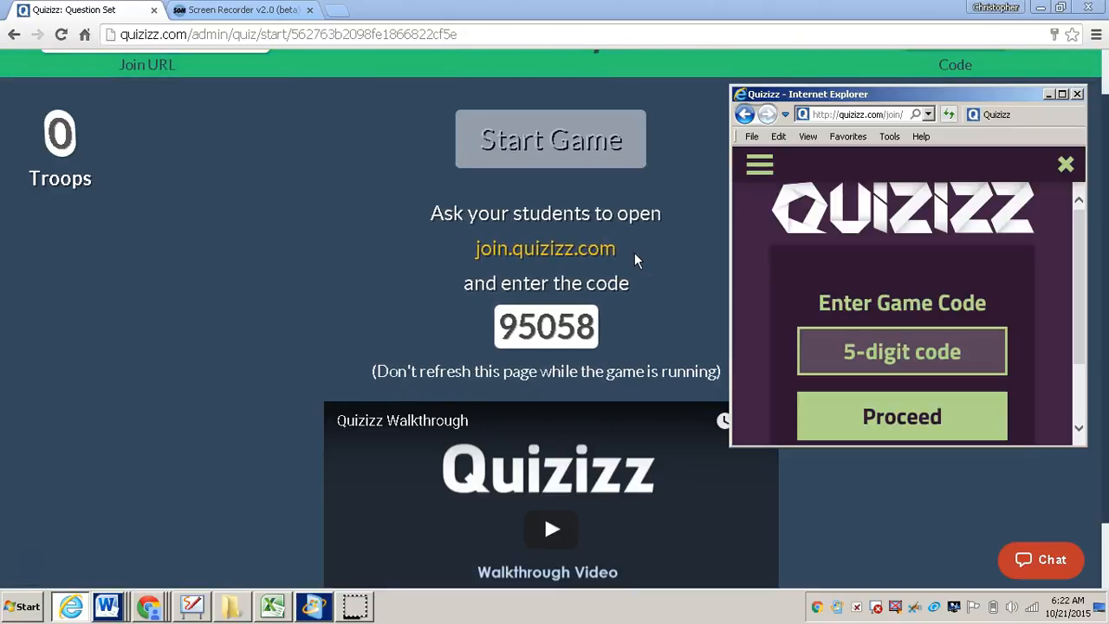
pyautogui.moveTo(923, 278)
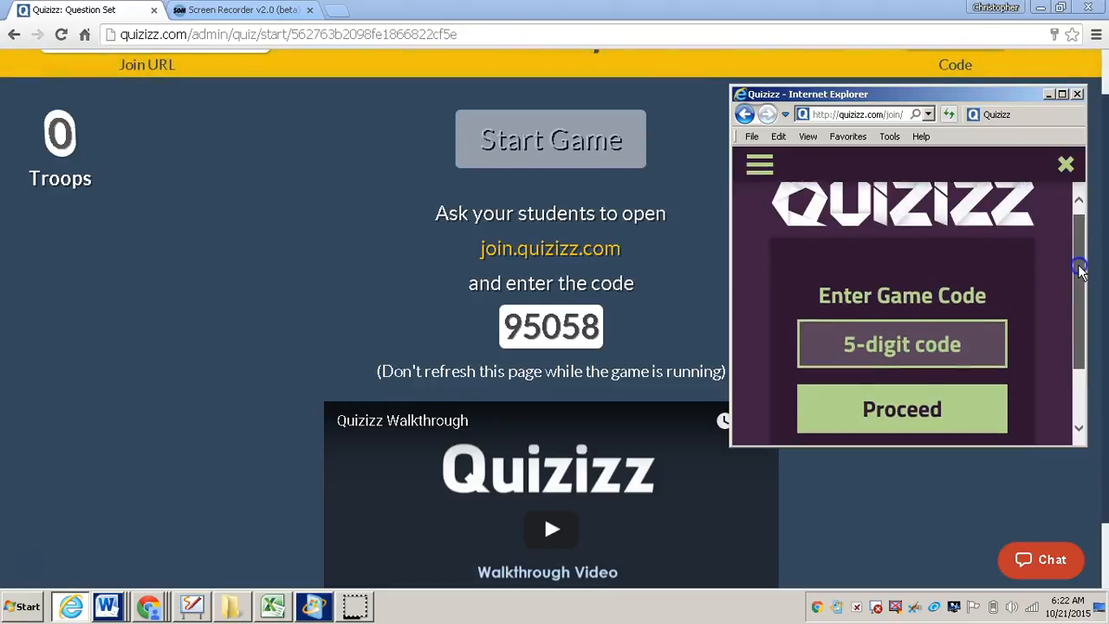
# Step: Join game code 95058 as a student named 'Chris'
pyautogui.click(901, 343)
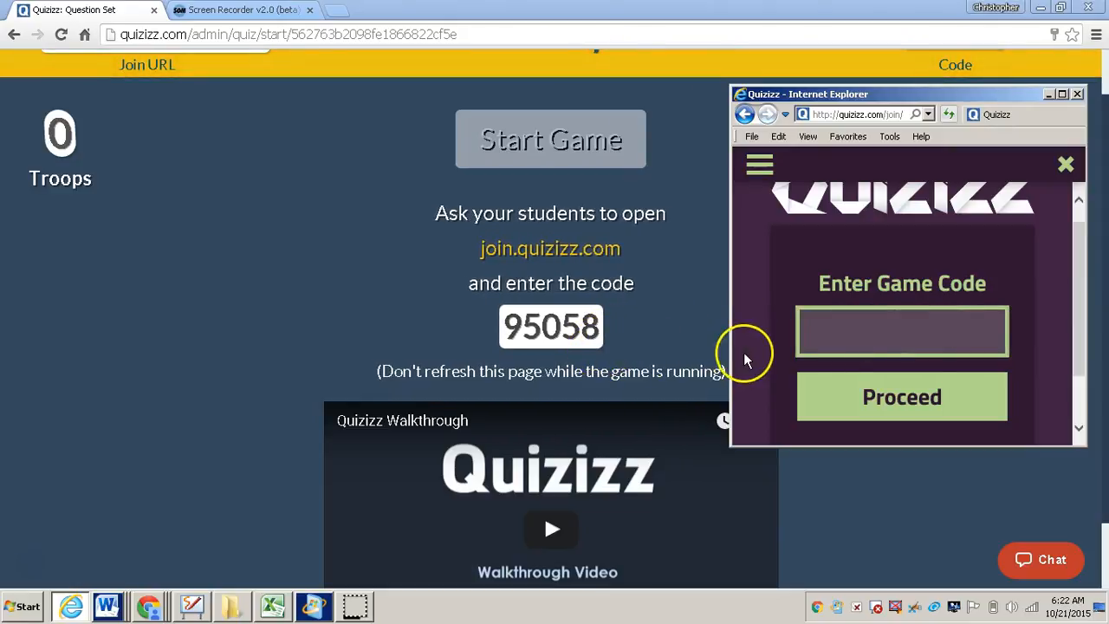
pyautogui.write('9')
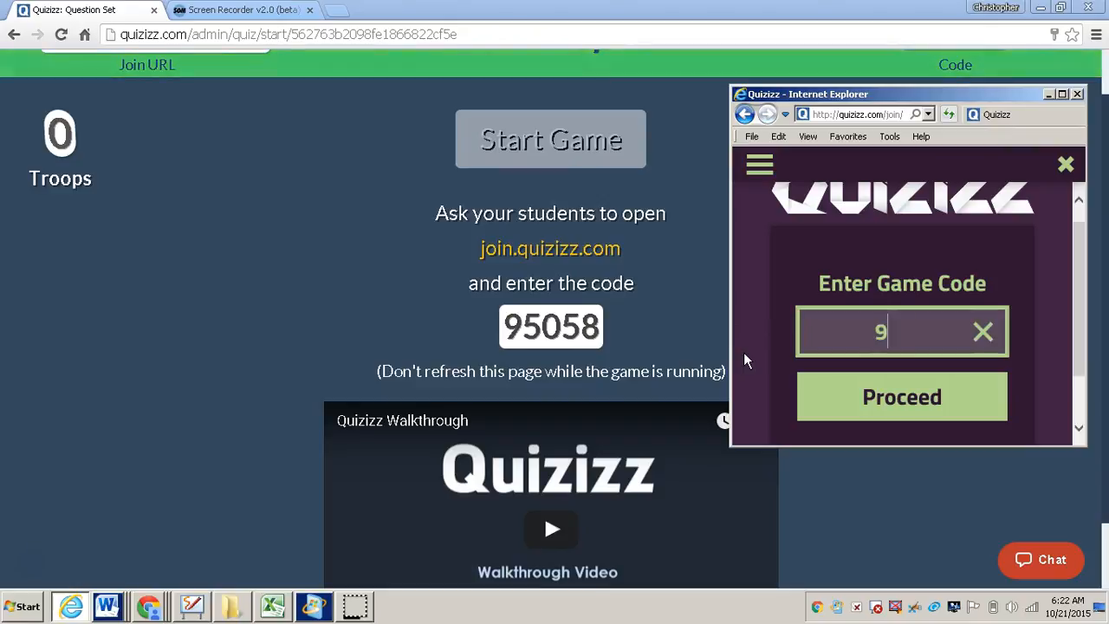
pyautogui.write('5058')
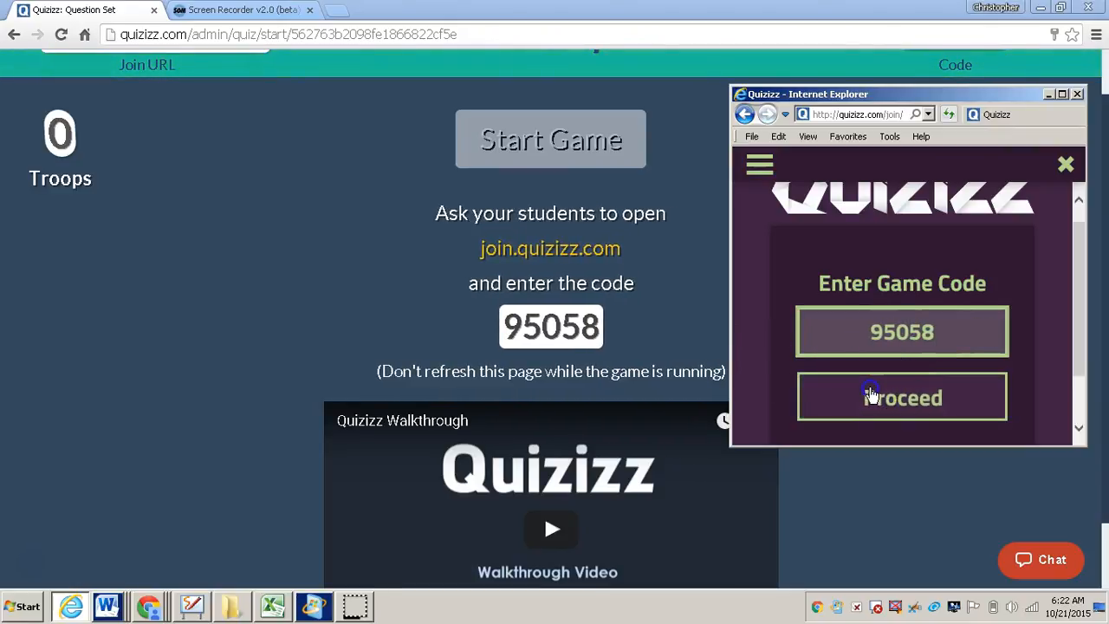
pyautogui.click(901, 397)
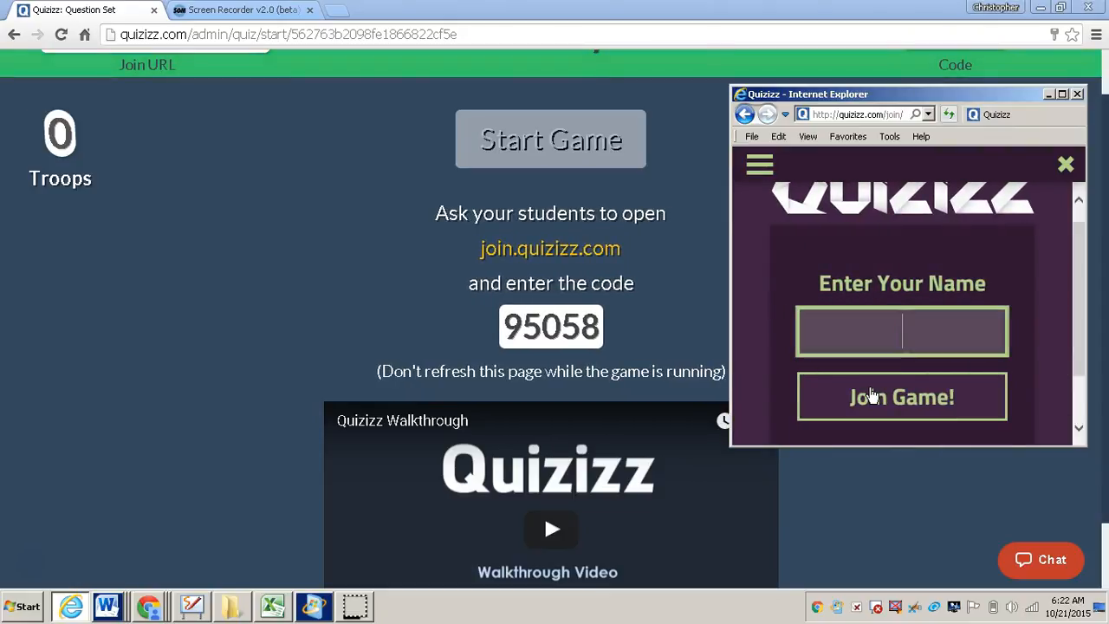
pyautogui.write('Chris')
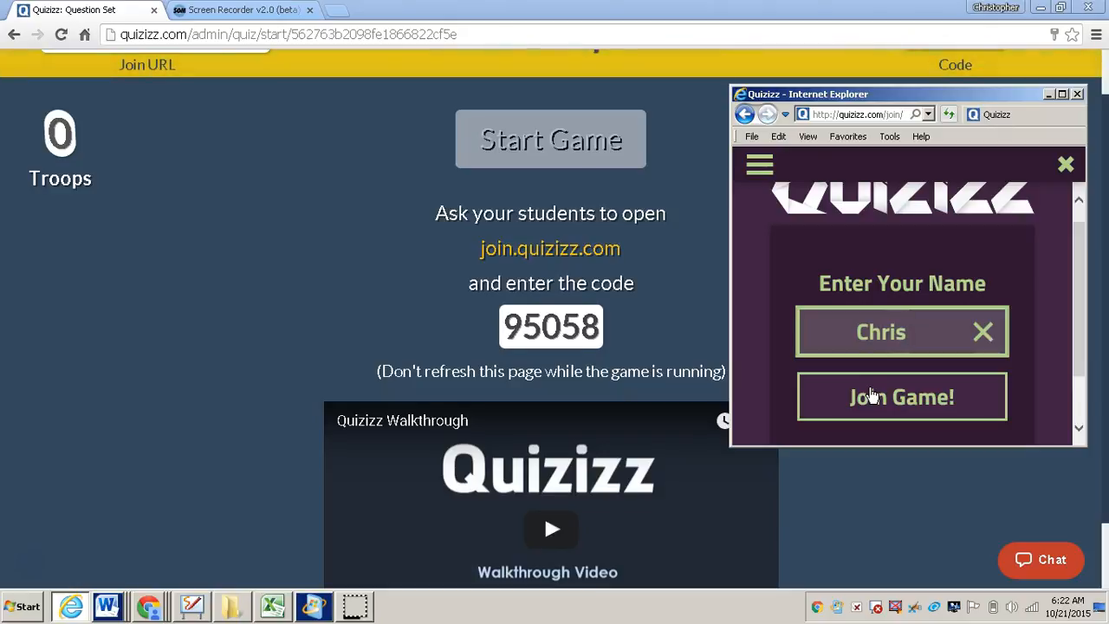
pyautogui.click(902, 396)
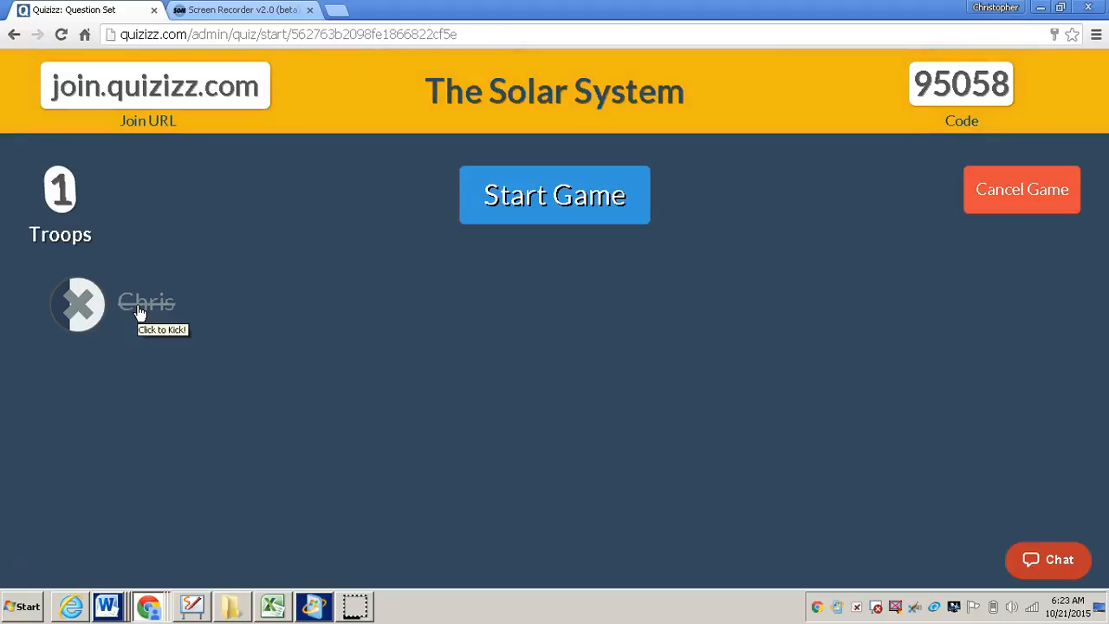
pyautogui.moveTo(366, 406)
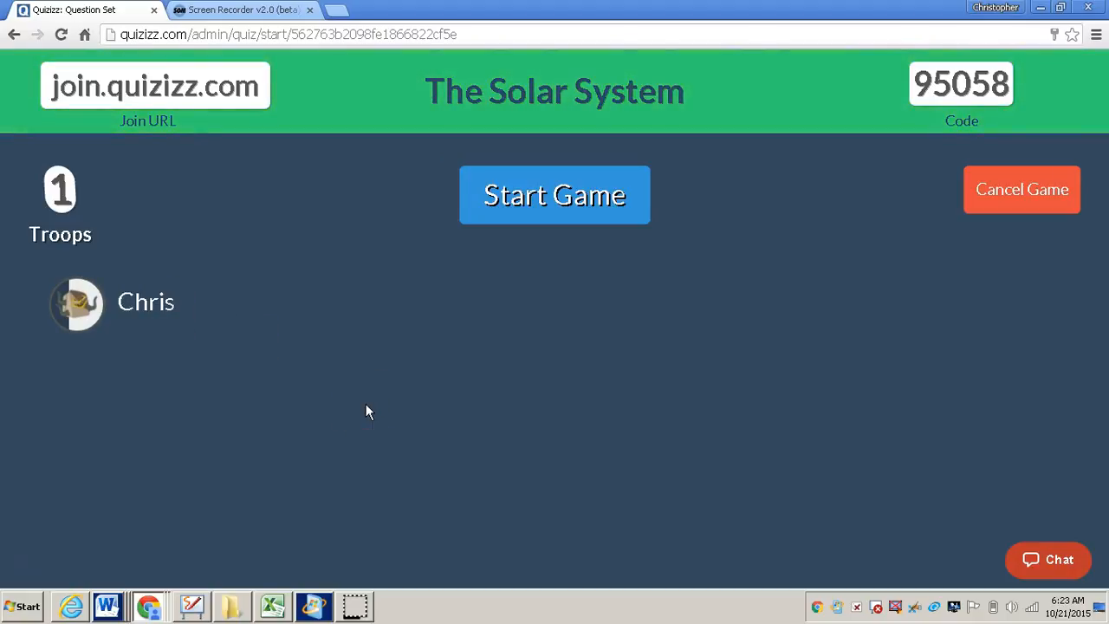
# Step: Start the game, maximize the student view, and answer question 1 with 88
pyautogui.click(555, 195)
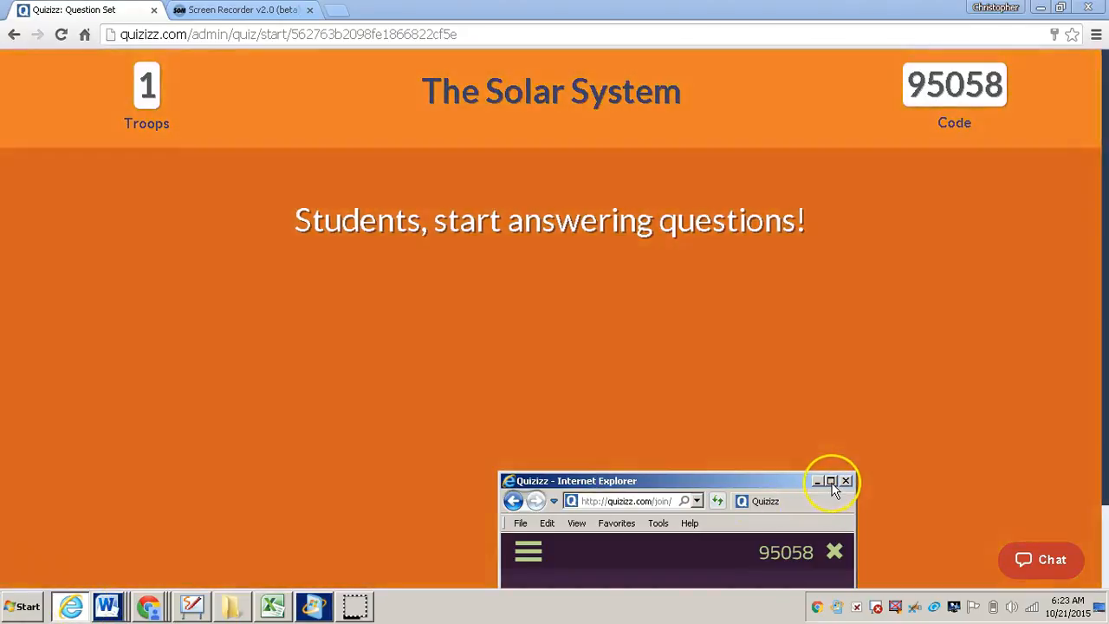
pyautogui.click(830, 481)
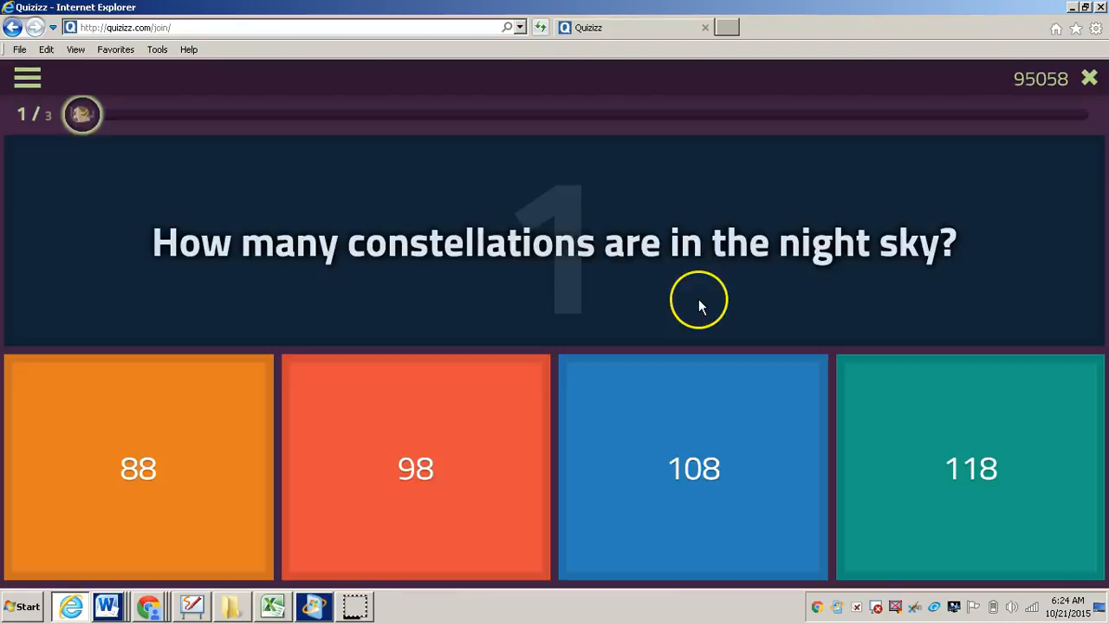
pyautogui.moveTo(701, 306)
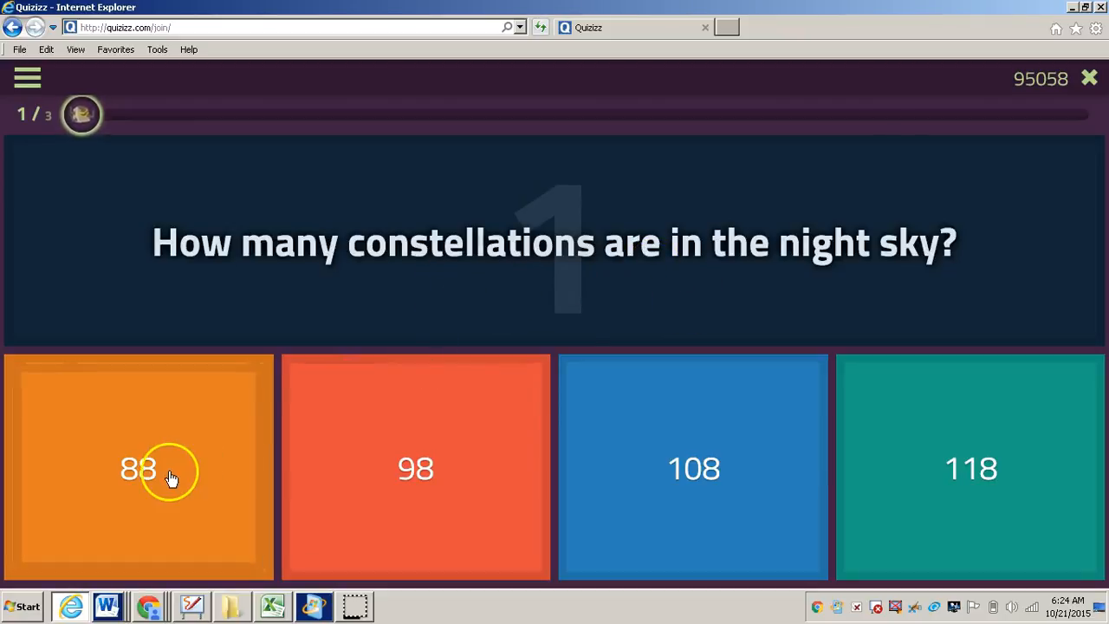
pyautogui.click(138, 468)
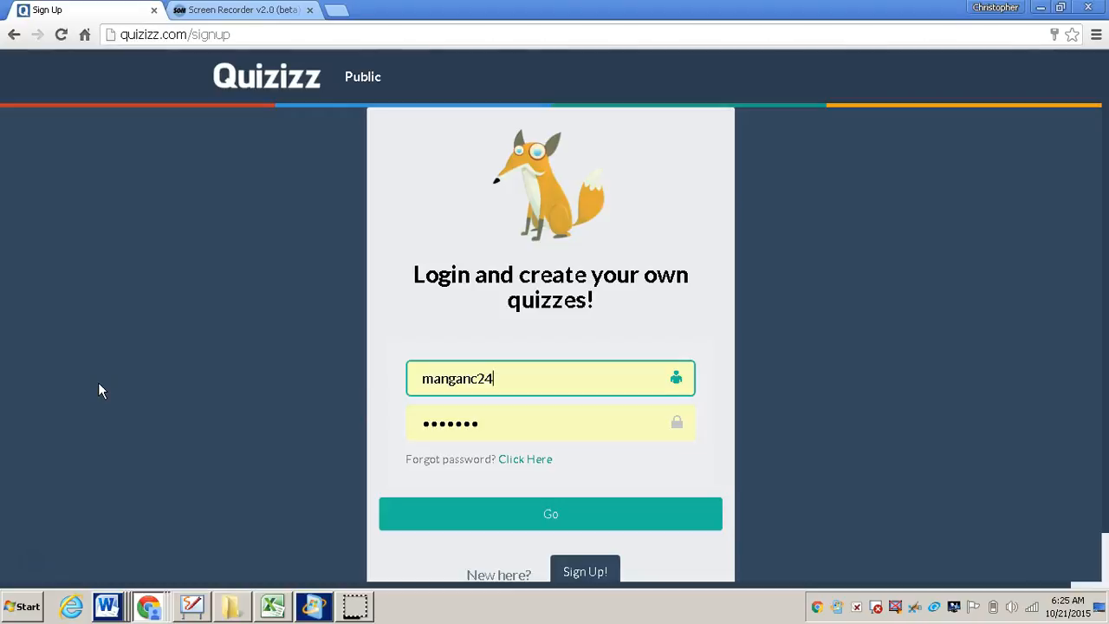
pyautogui.moveTo(384, 455)
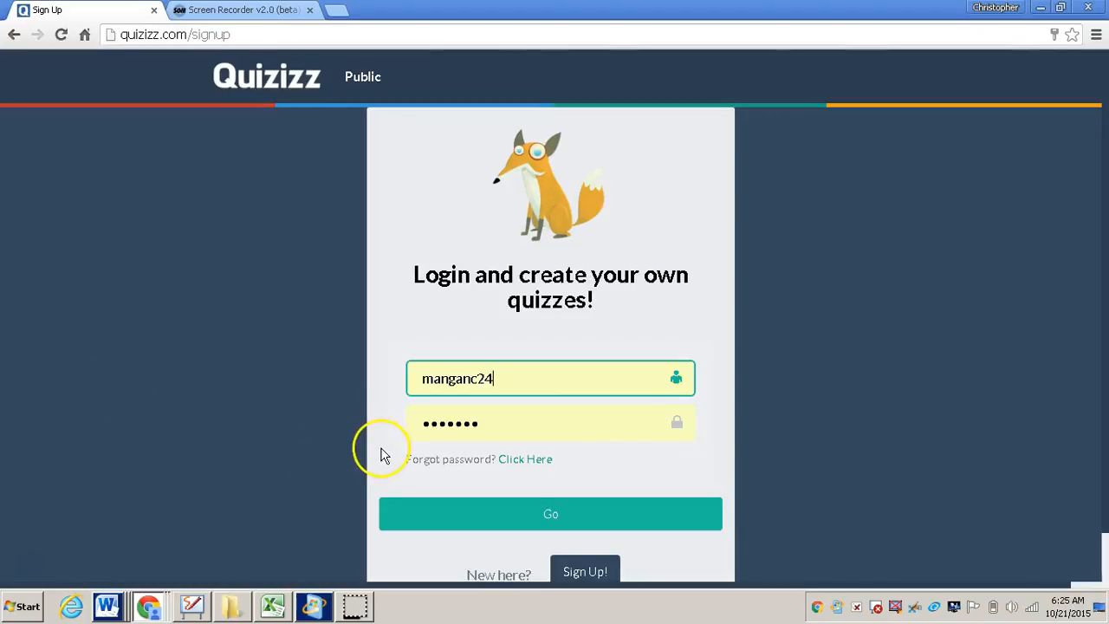
pyautogui.moveTo(154, 65)
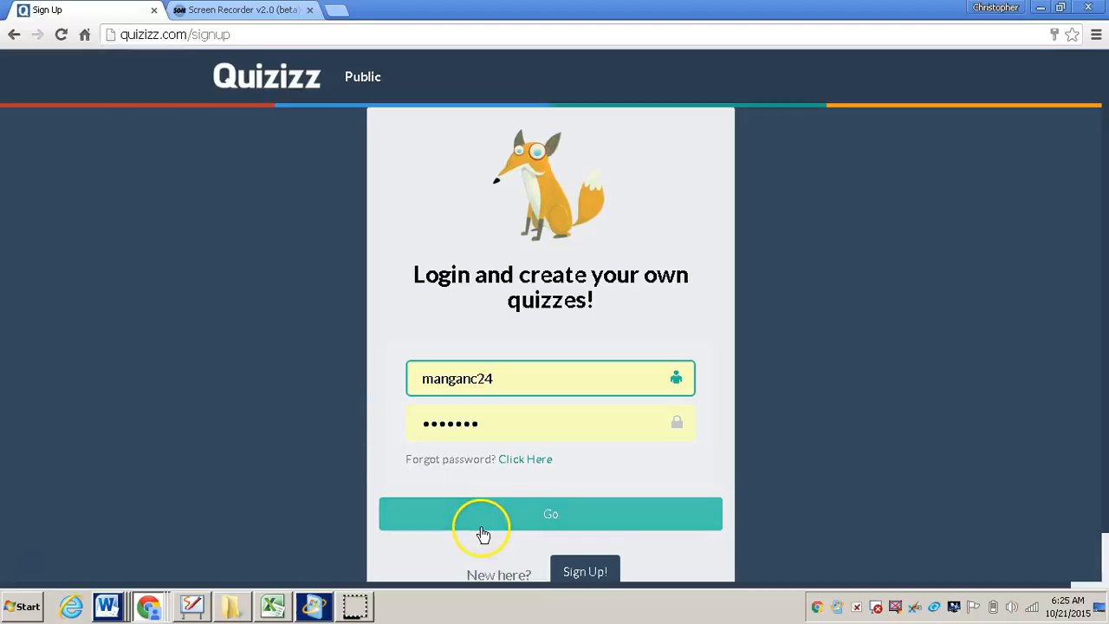
# Step: Log back in as manganc24 and open The Solar System quiz from My Quizizz
pyautogui.click(550, 513)
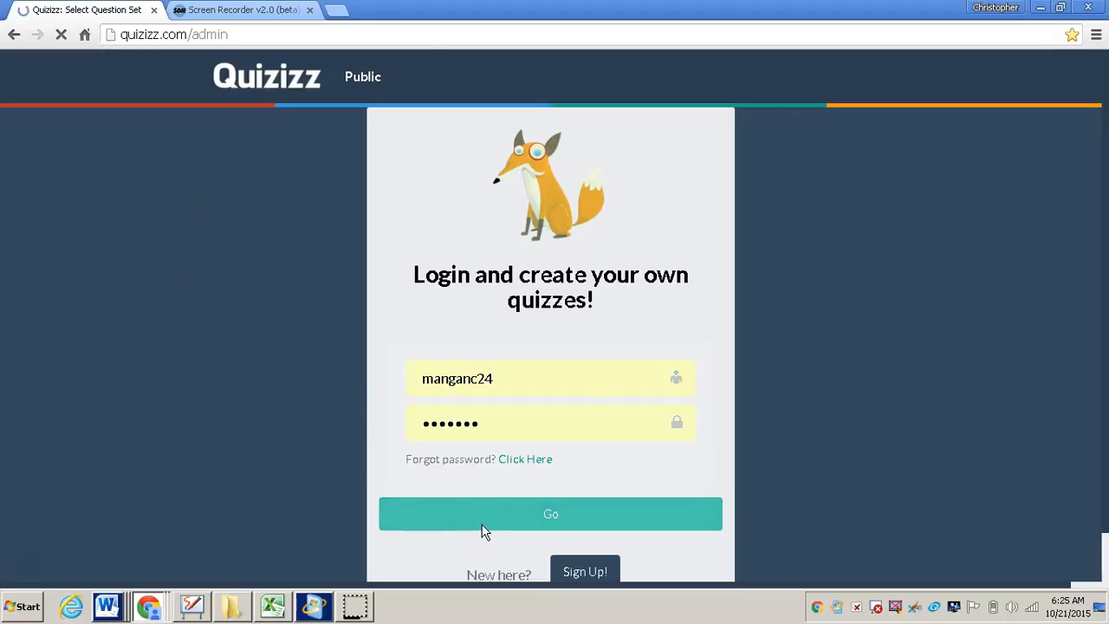
pyautogui.click(550, 514)
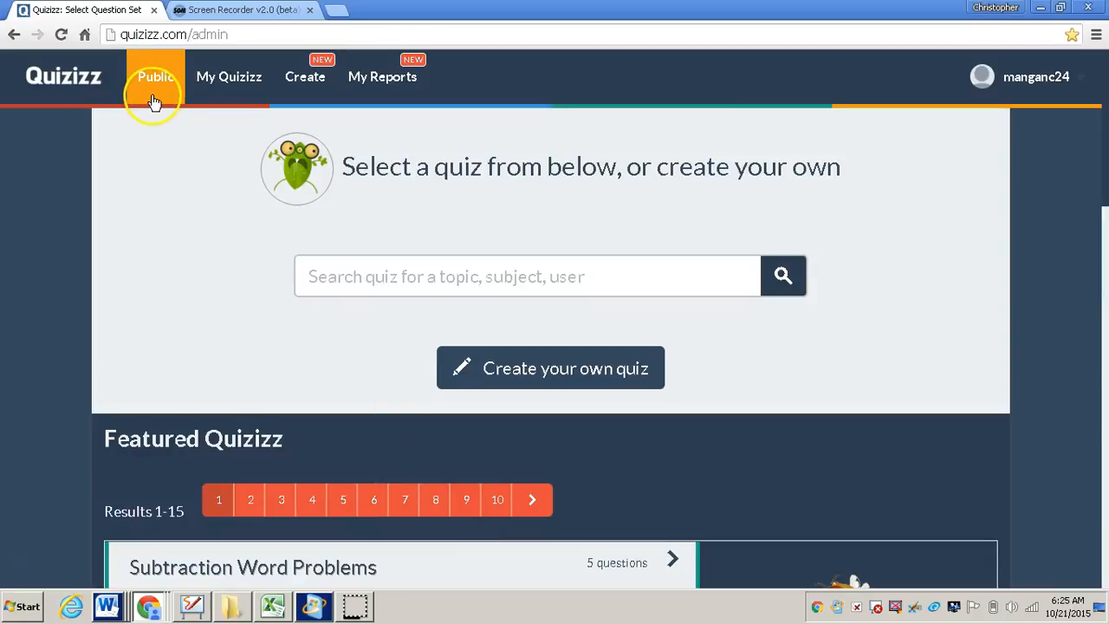
pyautogui.moveTo(229, 76)
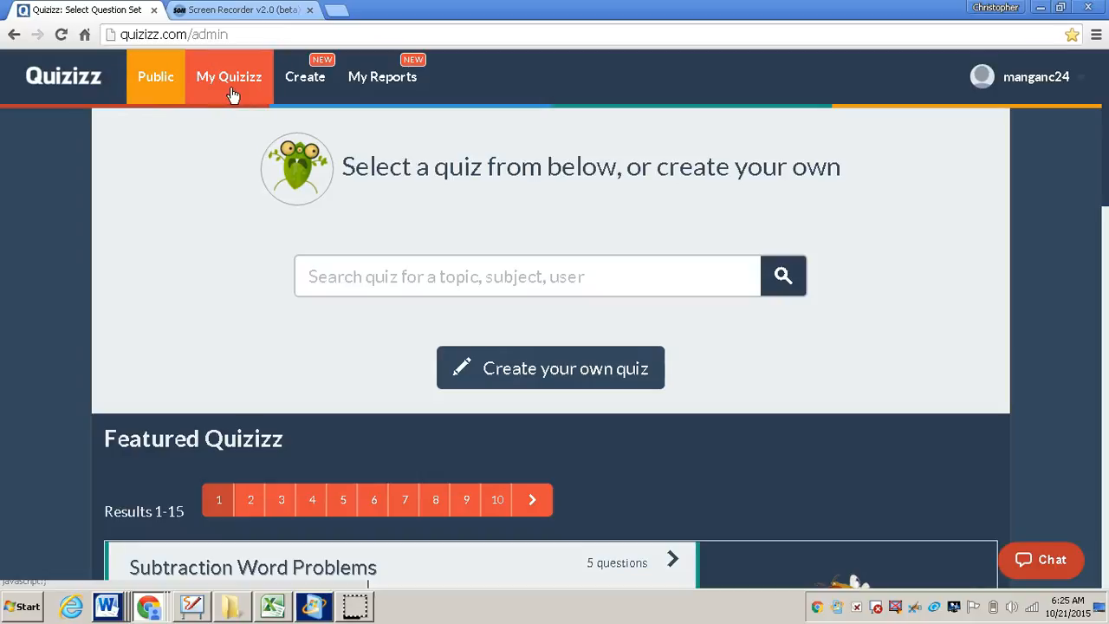
pyautogui.click(229, 76)
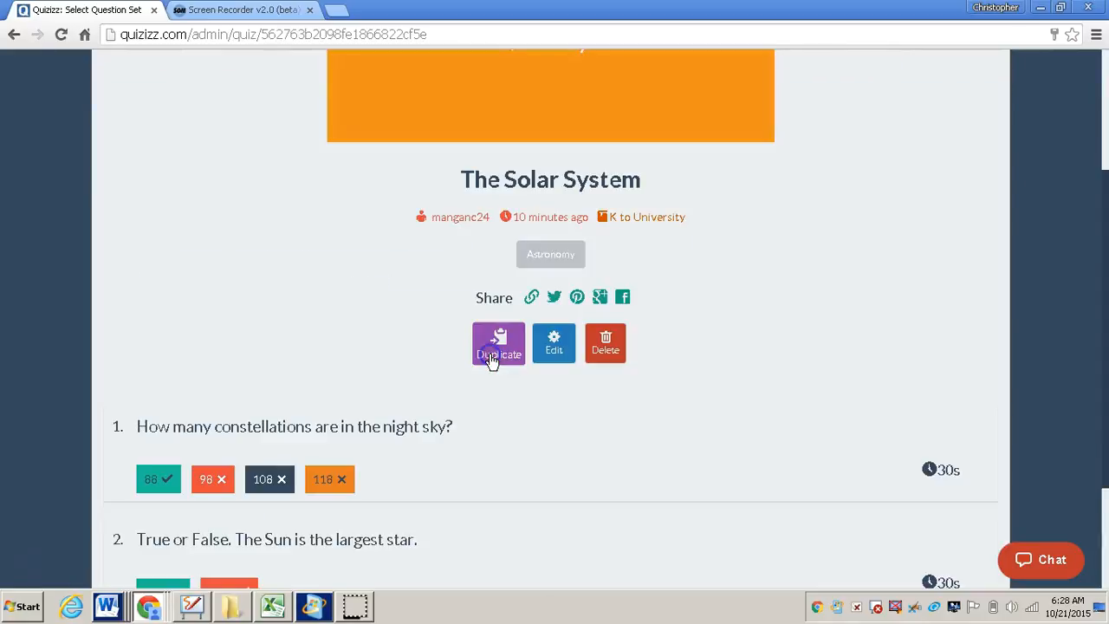
pyautogui.moveTo(1069, 362)
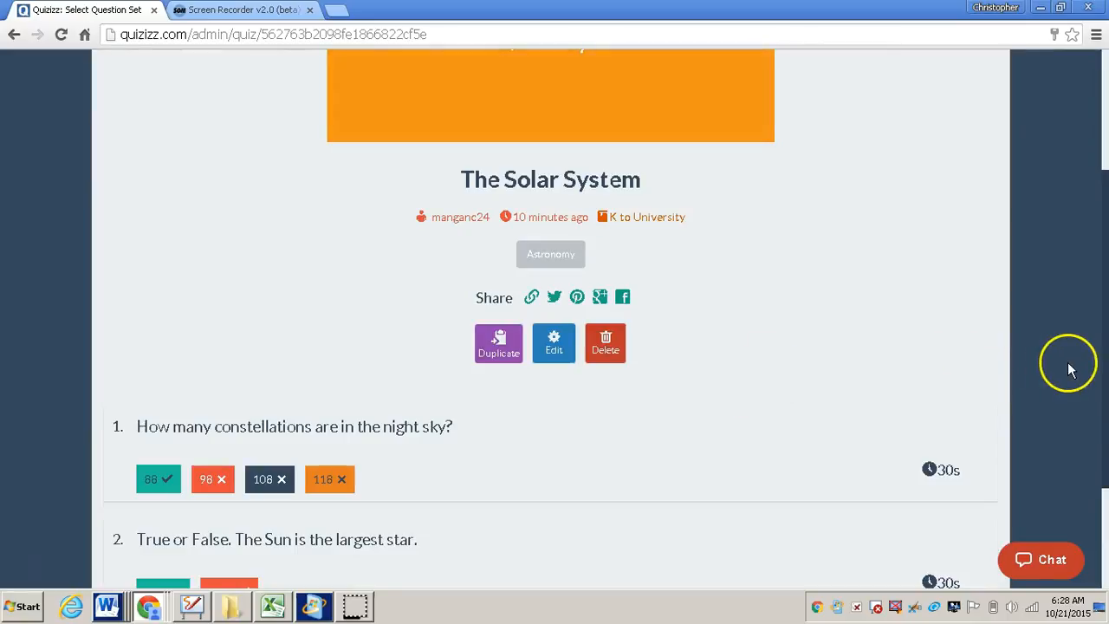
# Step: Host a live game of The Solar System, getting join code 97333
pyautogui.scroll(3)
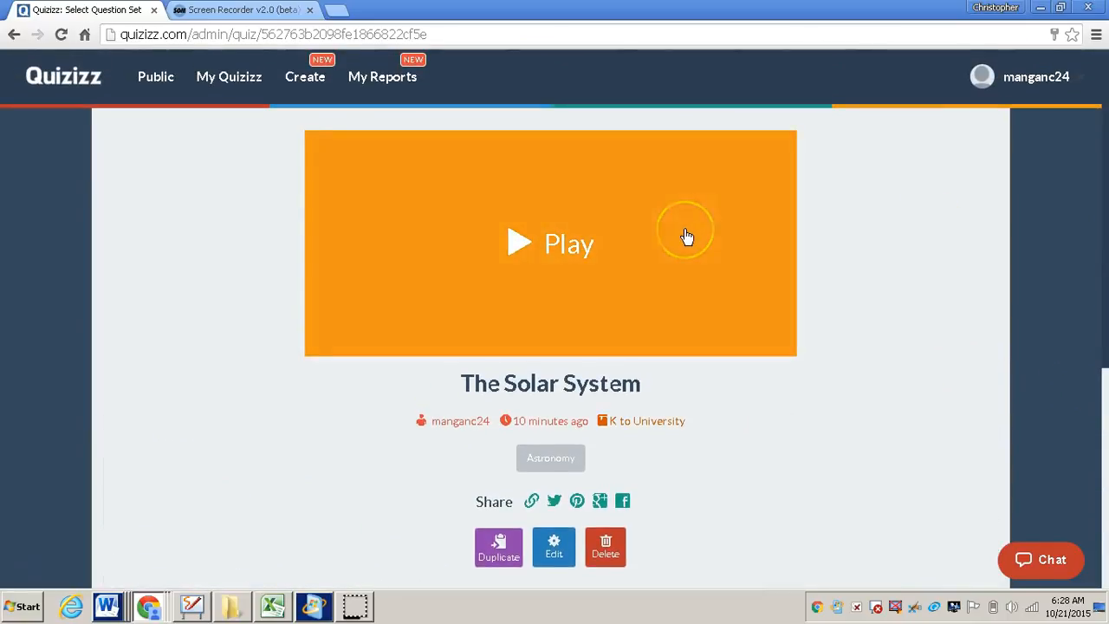
pyautogui.moveTo(528, 245)
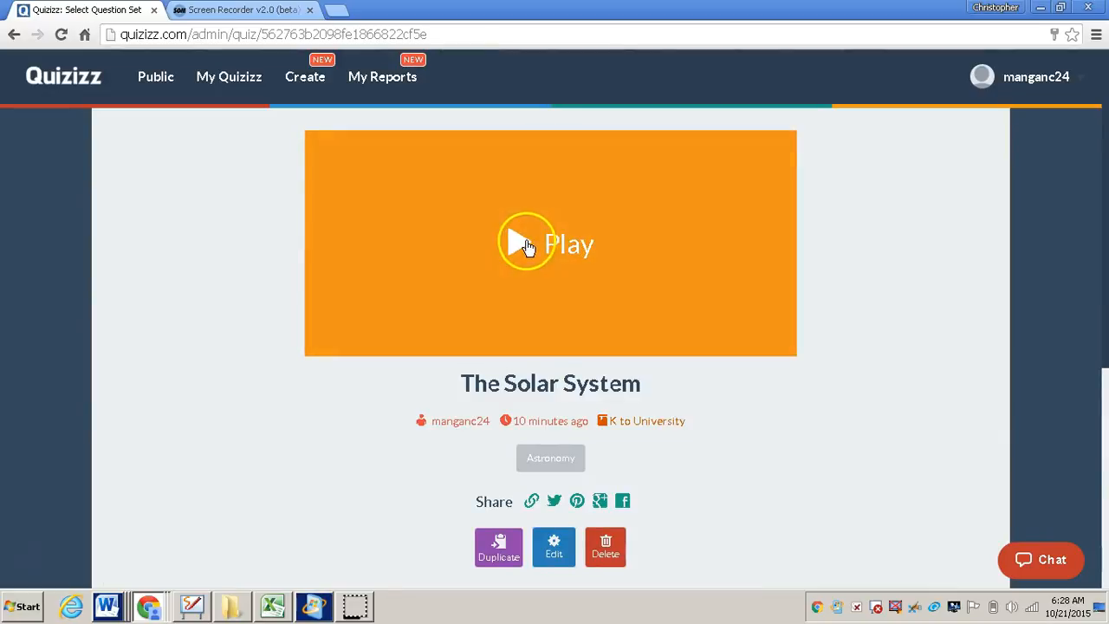
pyautogui.click(550, 244)
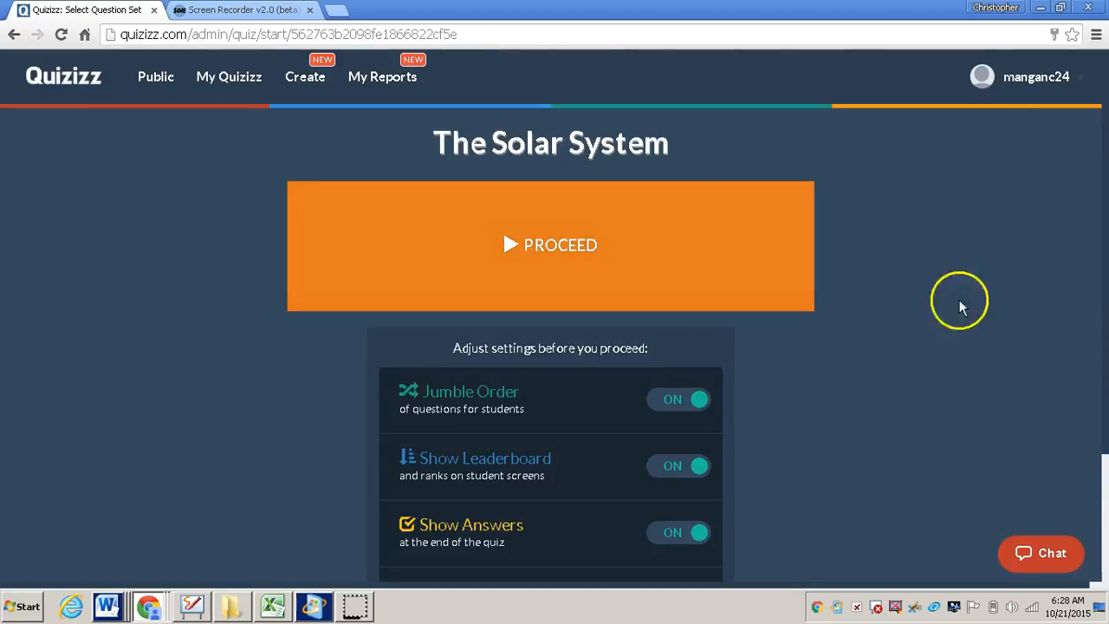
pyautogui.scroll(-3)
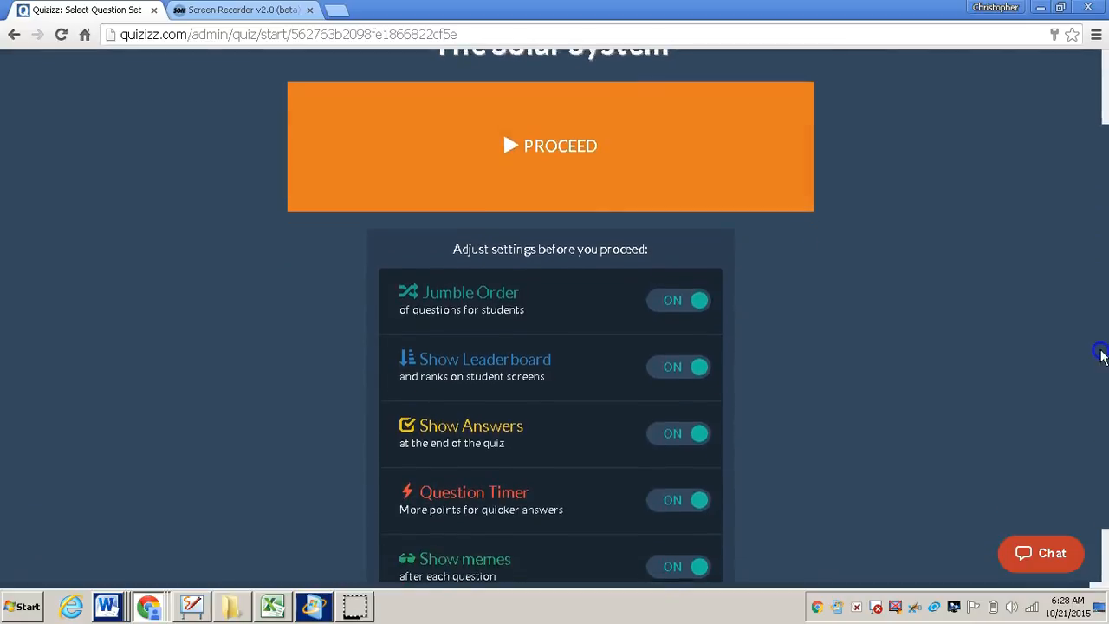
pyautogui.scroll(3)
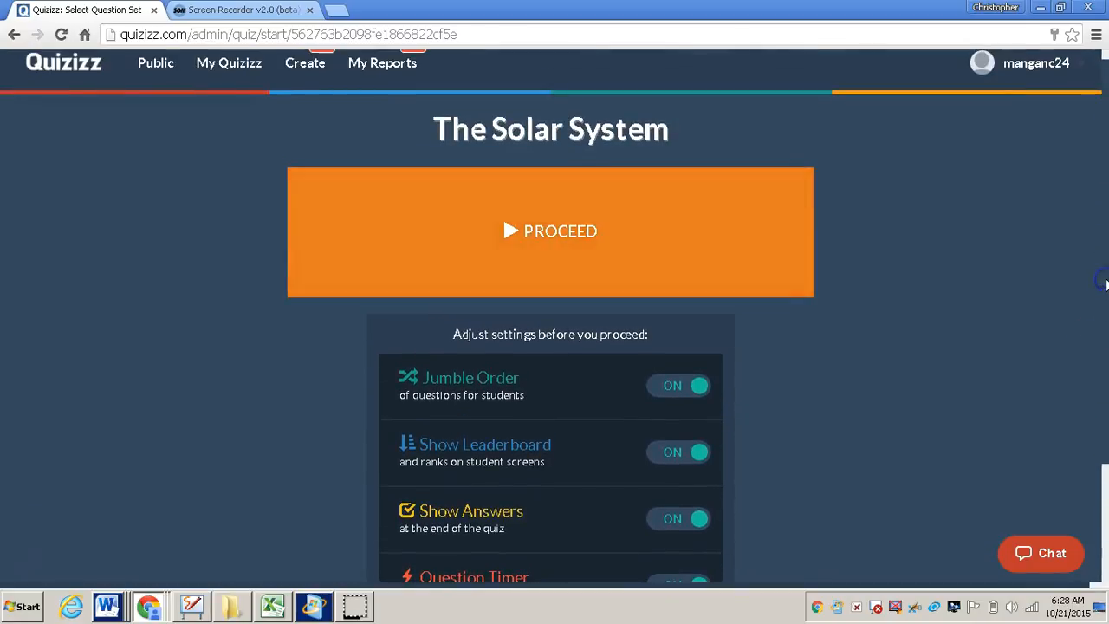
pyautogui.click(551, 231)
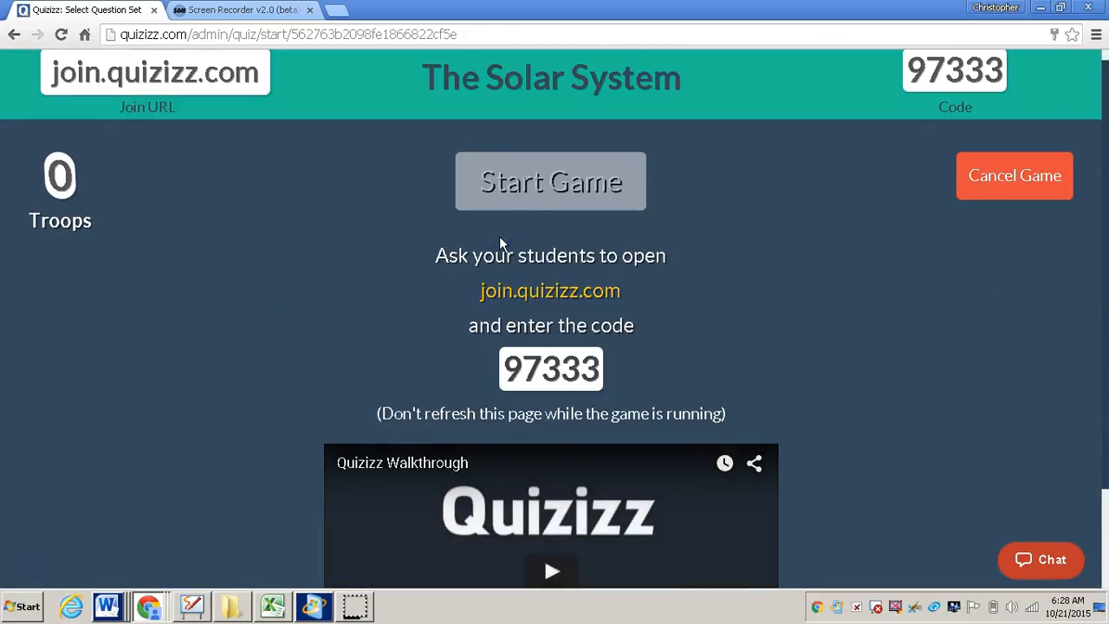
pyautogui.moveTo(685, 319)
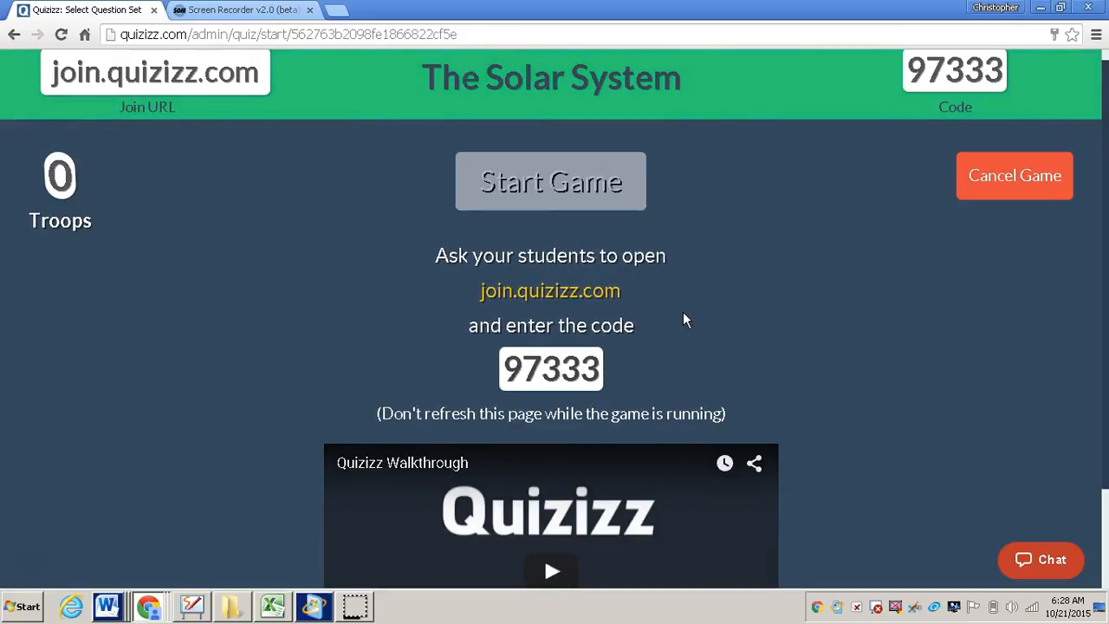
pyautogui.moveTo(650, 308)
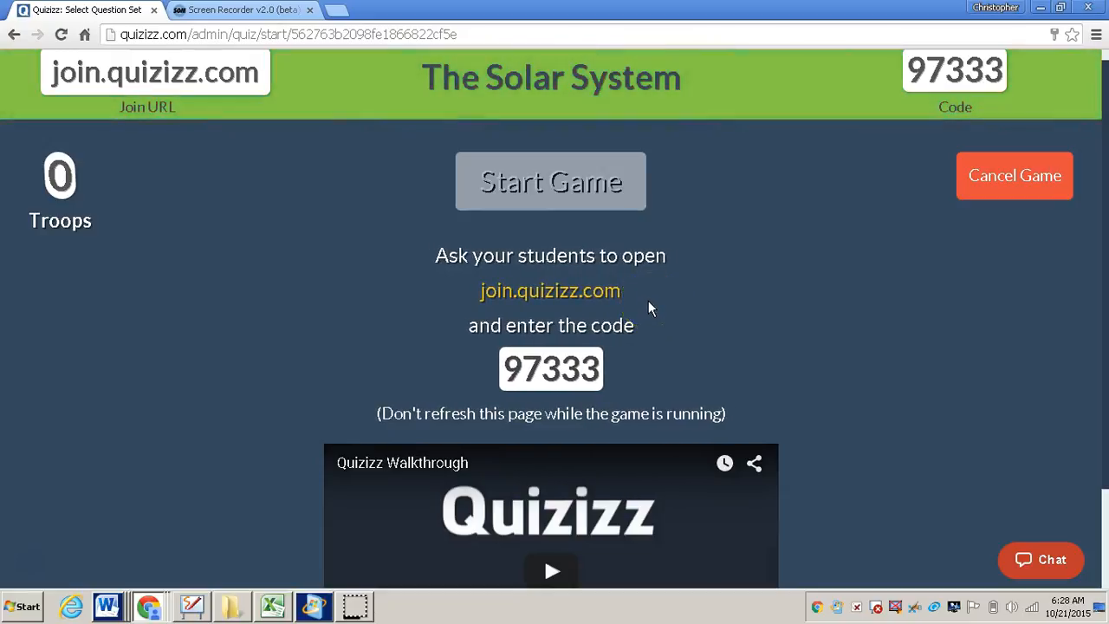